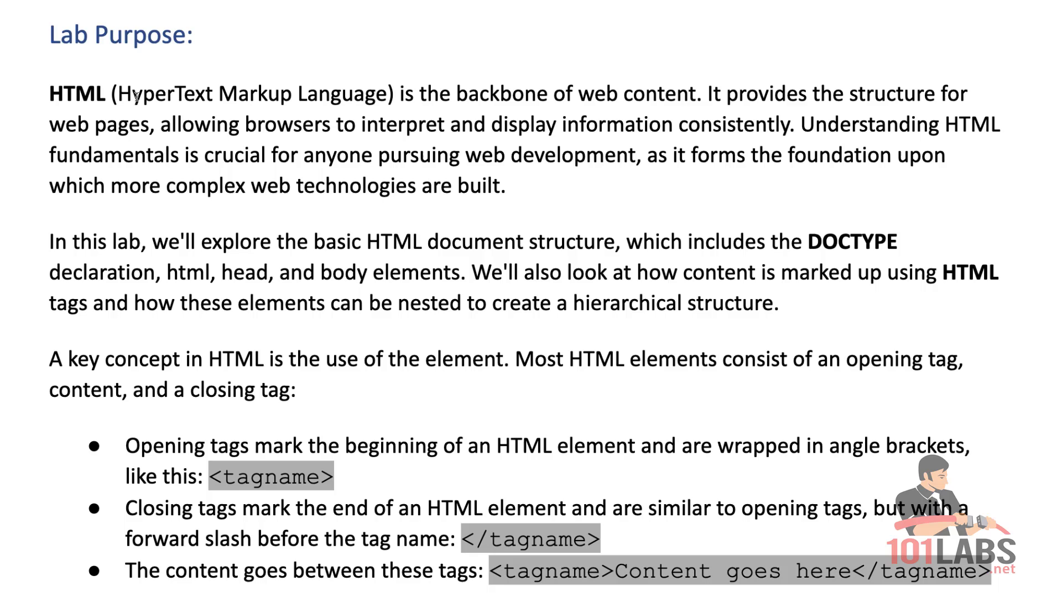
pyautogui.moveTo(408, 100)
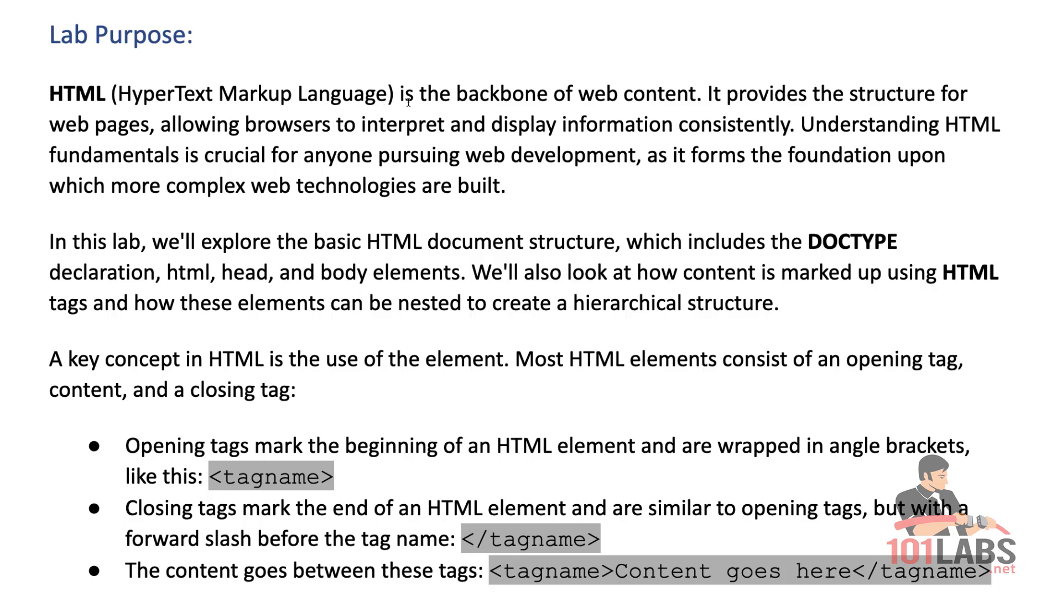
pyautogui.moveTo(677, 114)
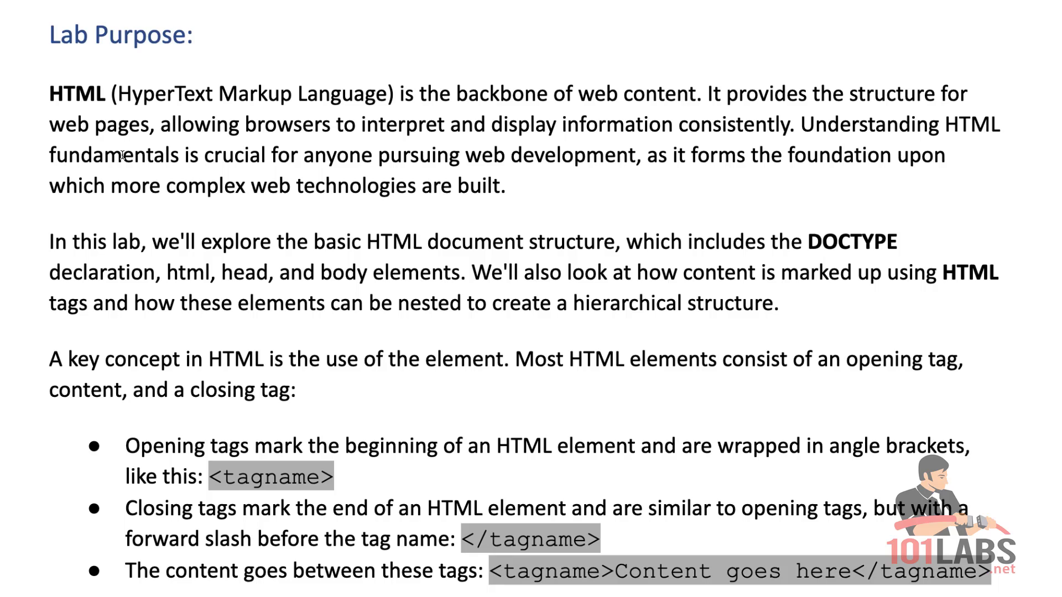
pyautogui.moveTo(332, 137)
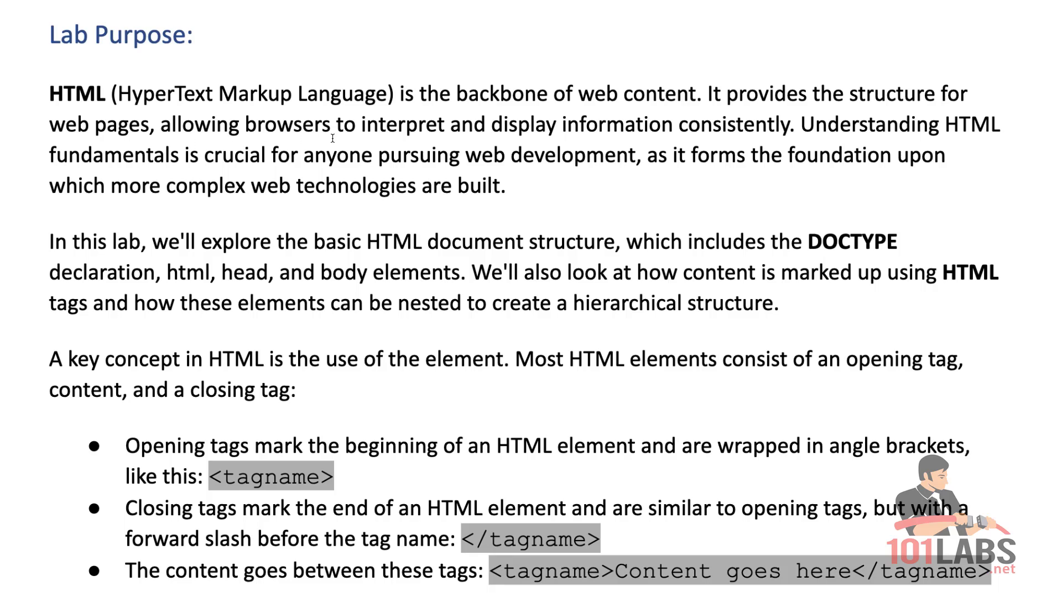
pyautogui.moveTo(728, 133)
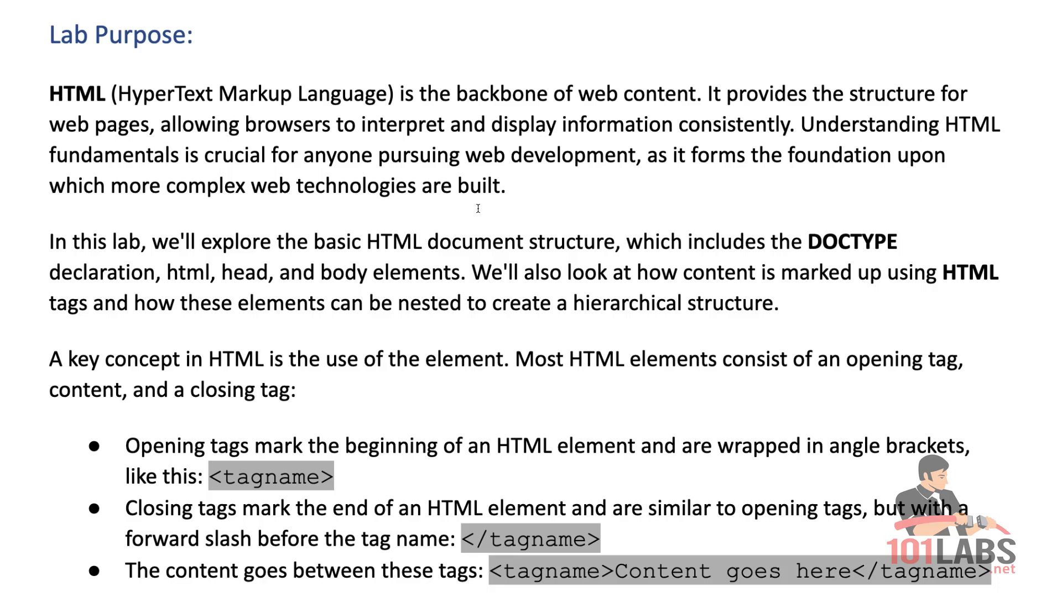
pyautogui.moveTo(236, 183)
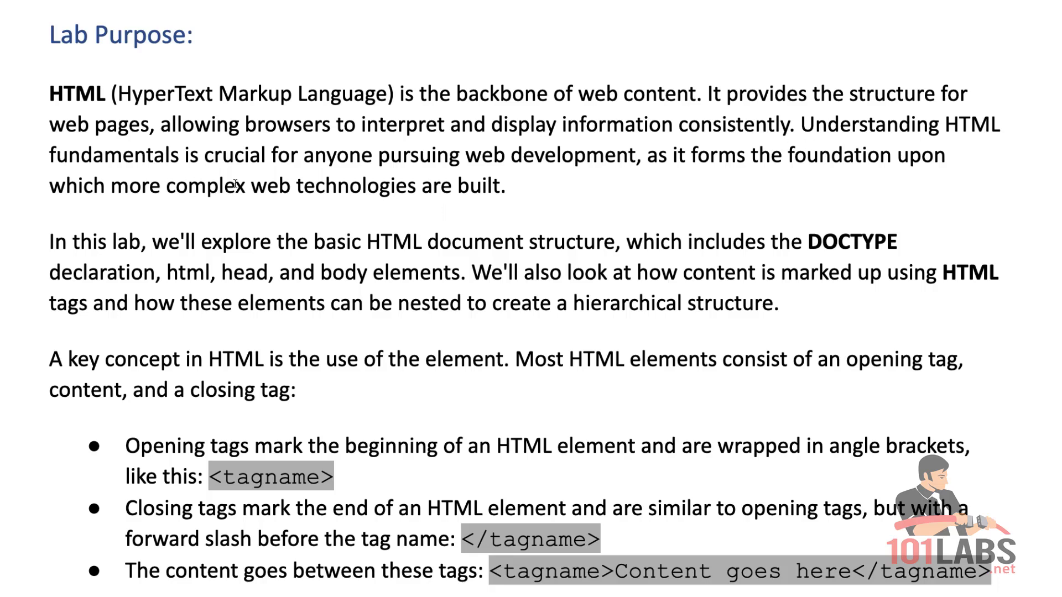
pyautogui.moveTo(682, 167)
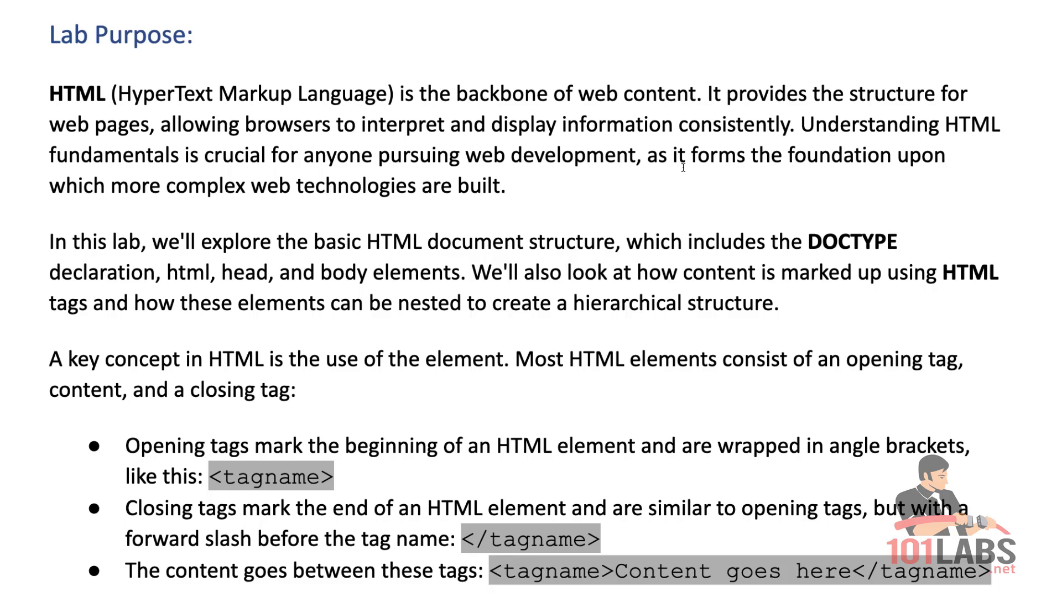
pyautogui.moveTo(90, 211)
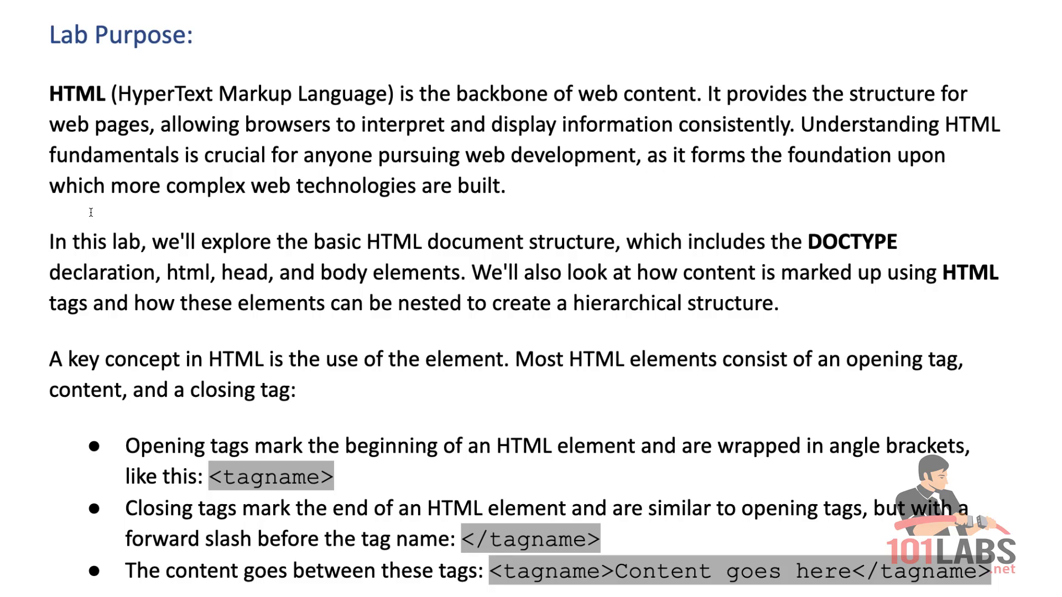
pyautogui.moveTo(399, 210)
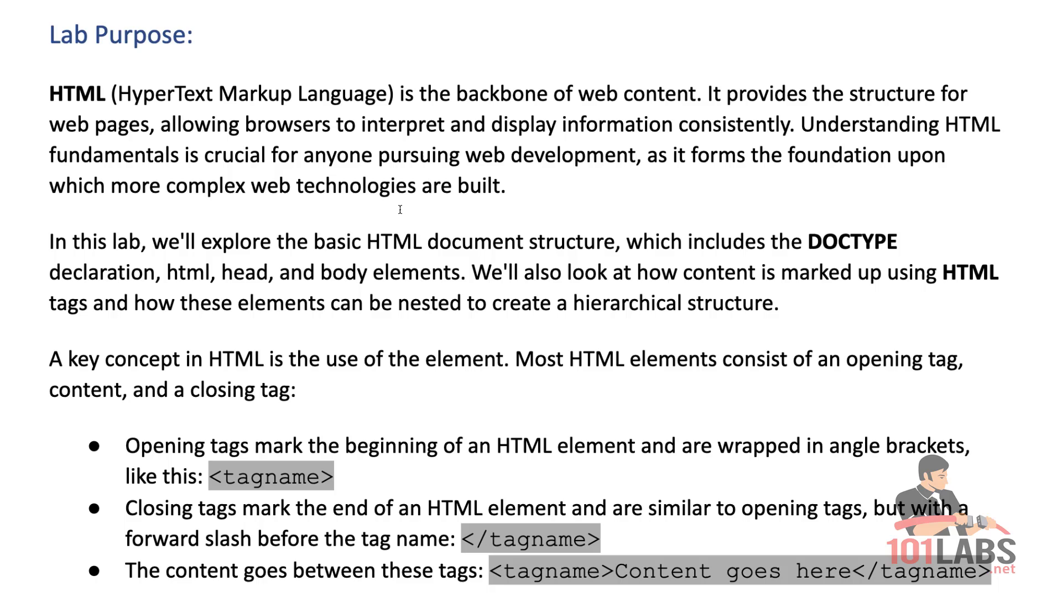
pyautogui.moveTo(87, 252)
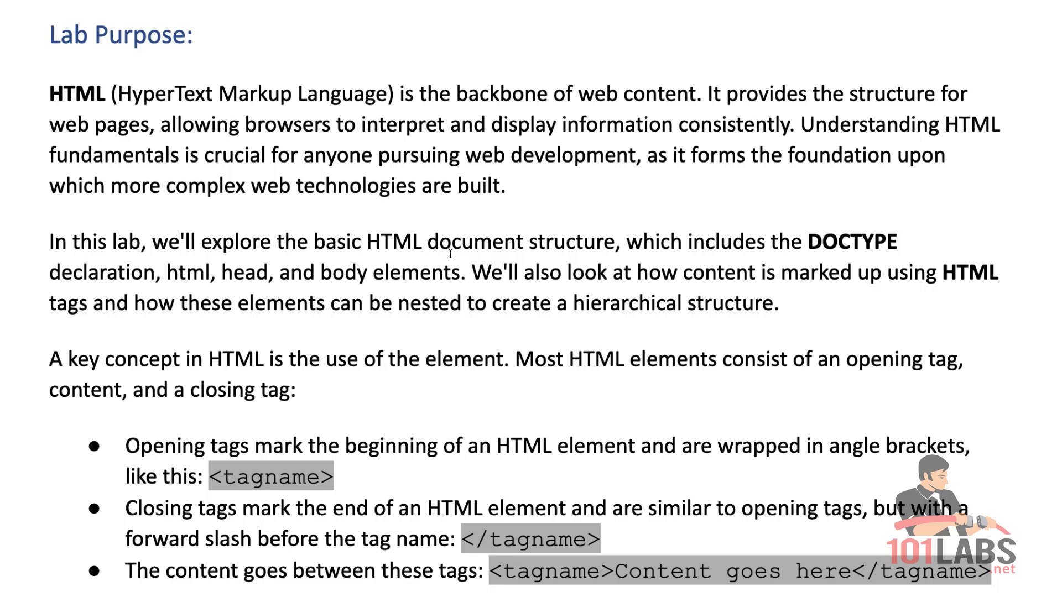
pyautogui.moveTo(852, 263)
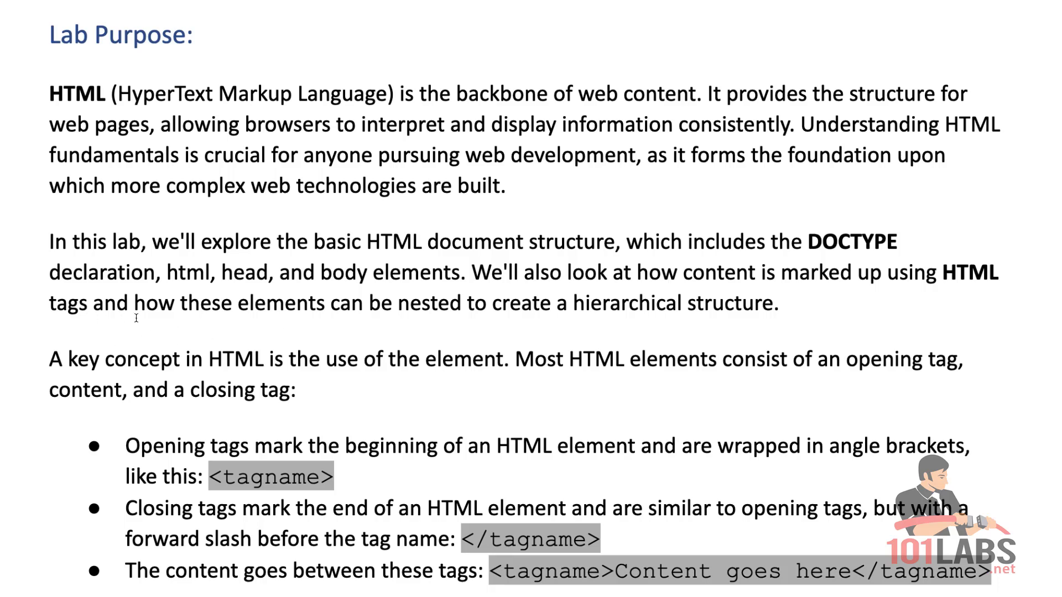
pyautogui.moveTo(504, 327)
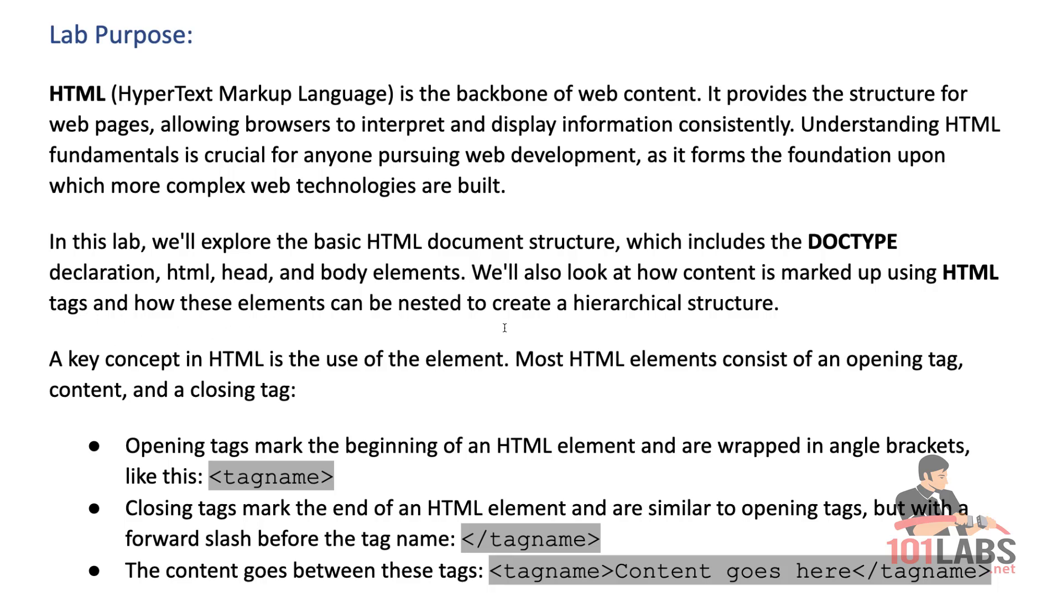
pyautogui.moveTo(294, 386)
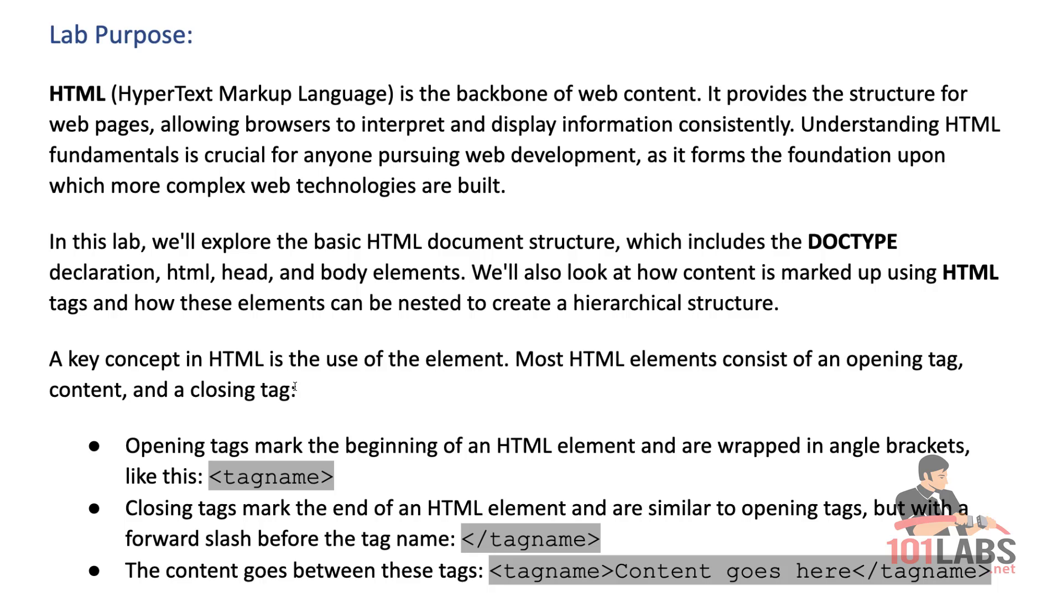
pyautogui.moveTo(345, 379)
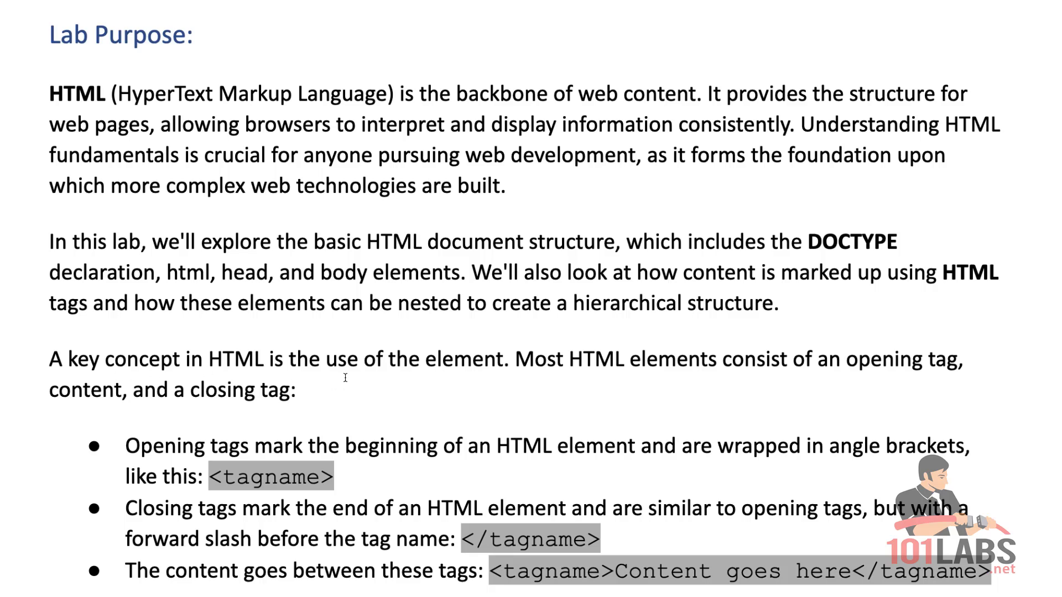
pyautogui.moveTo(553, 380)
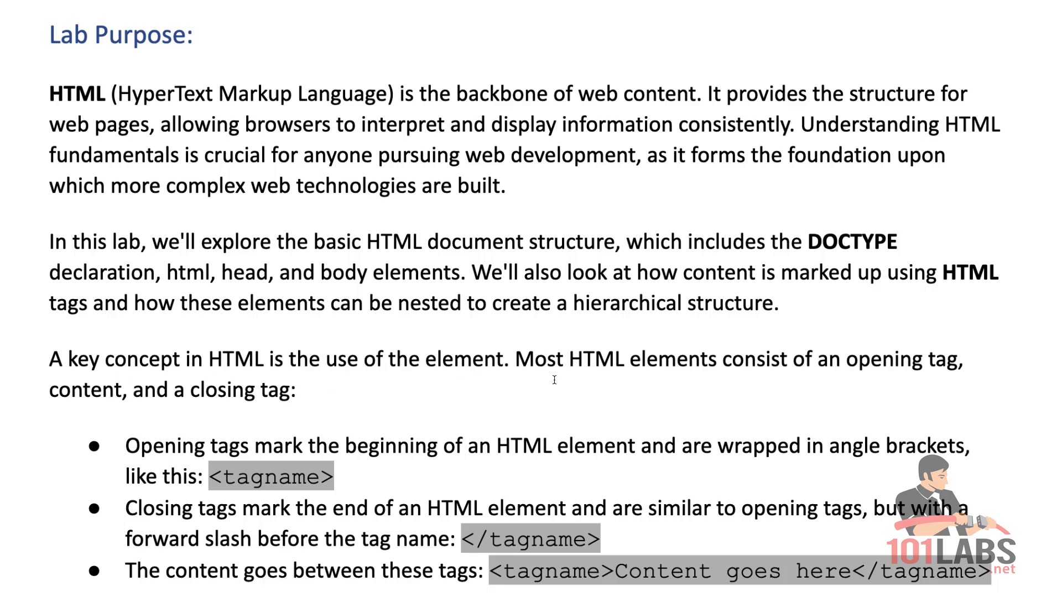
pyautogui.moveTo(842, 377)
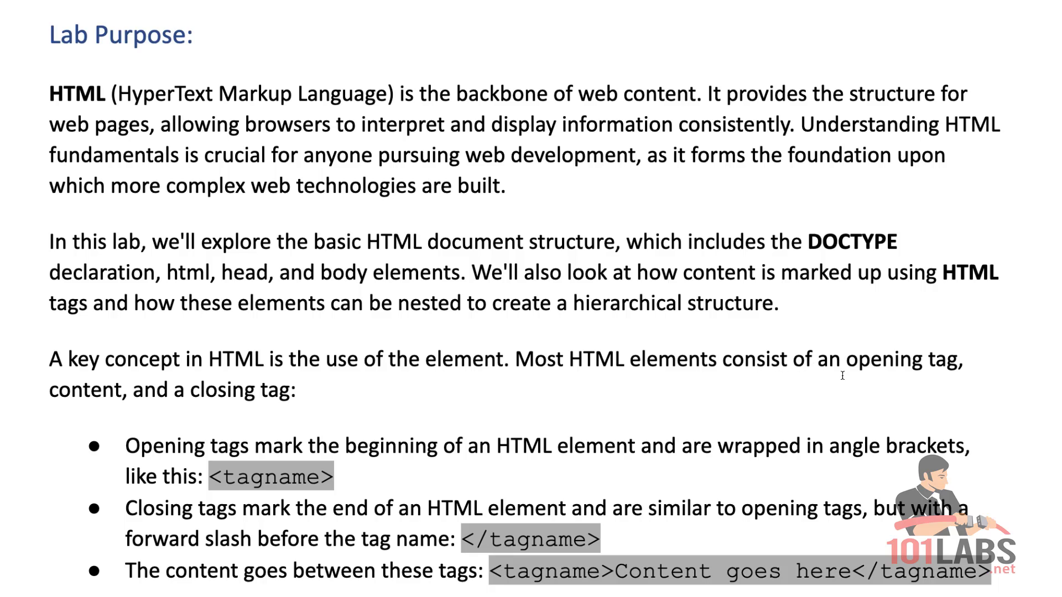
pyautogui.moveTo(93, 412)
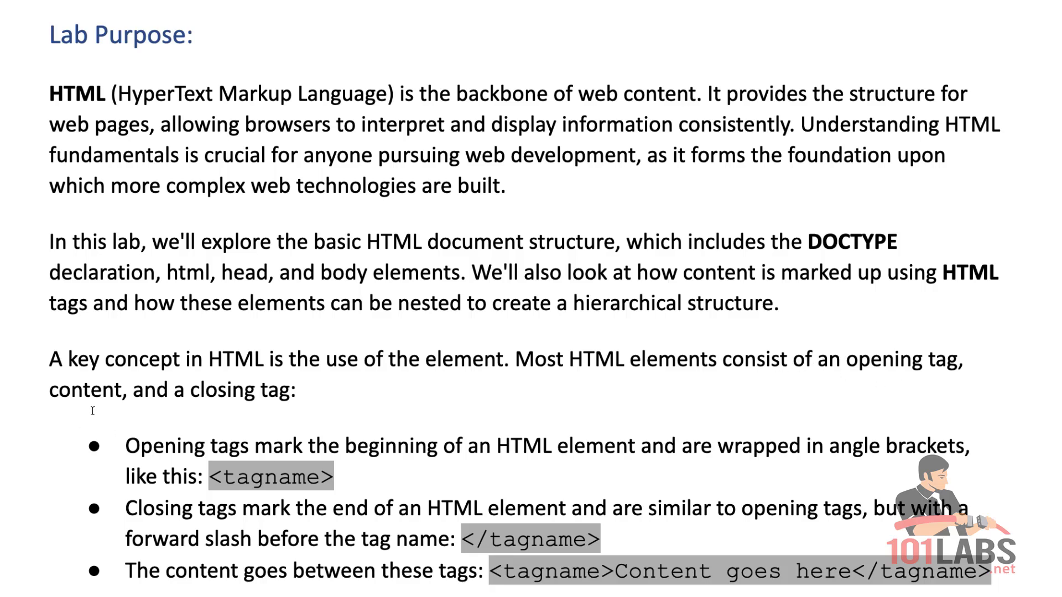
# Scroll the Word lab document past the DOCTYPE and HTML nesting paragraphs
pyautogui.scroll(-3)
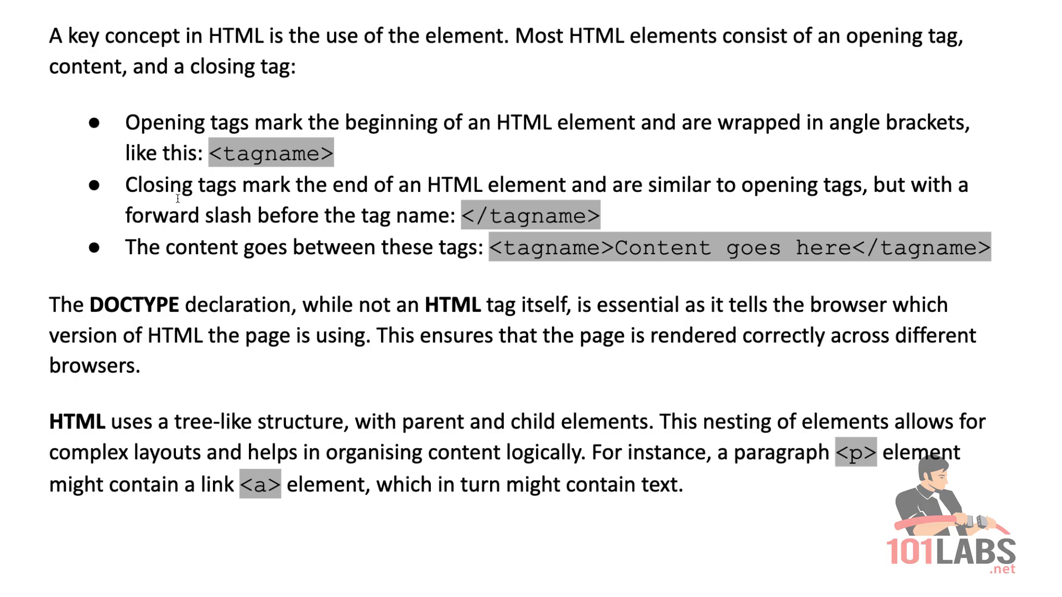
pyautogui.moveTo(838, 477)
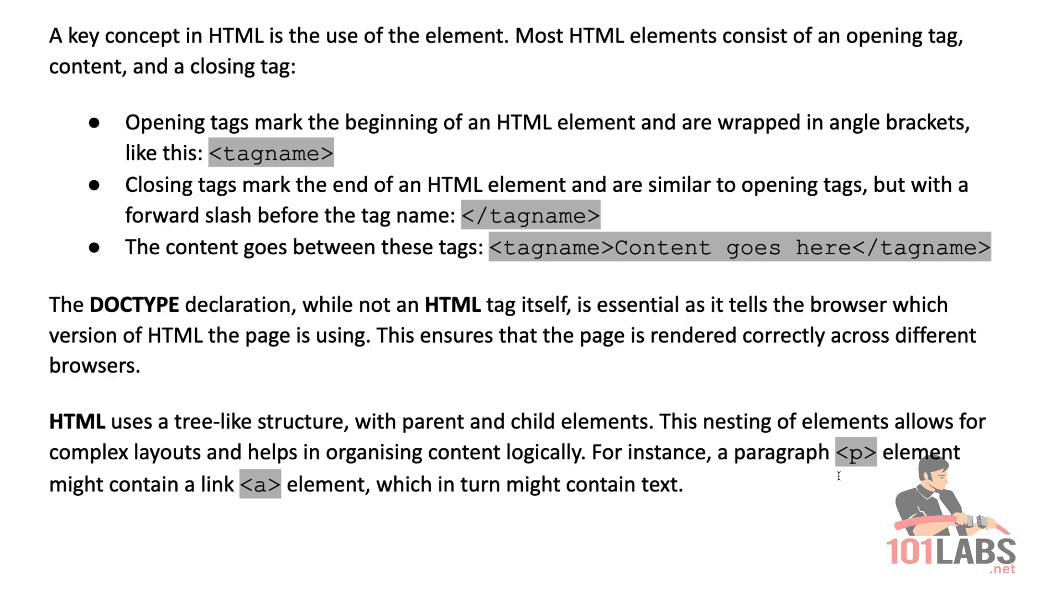
pyautogui.moveTo(675, 511)
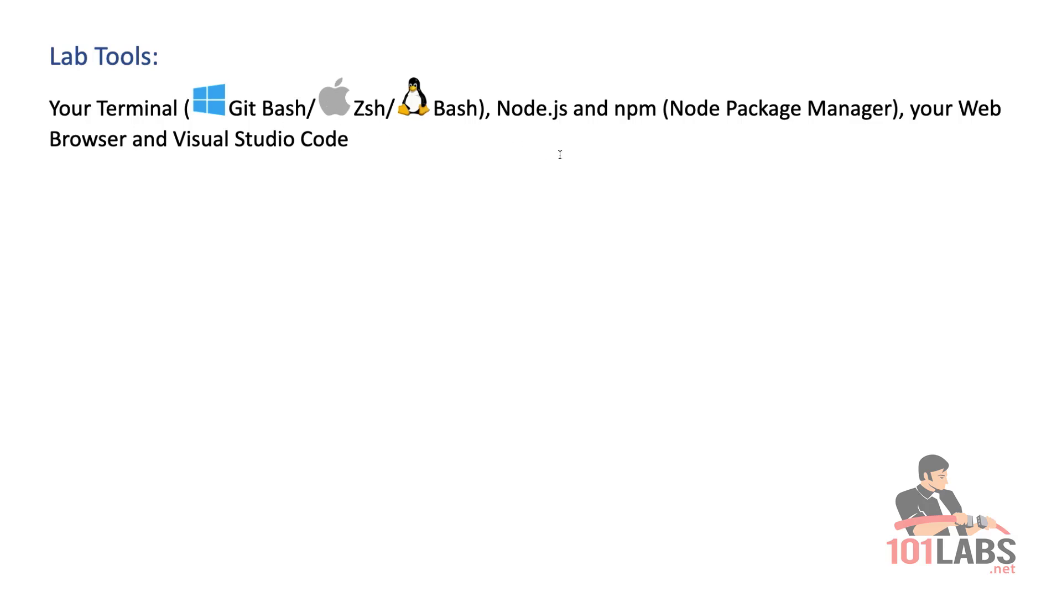
pyautogui.scroll(-3)
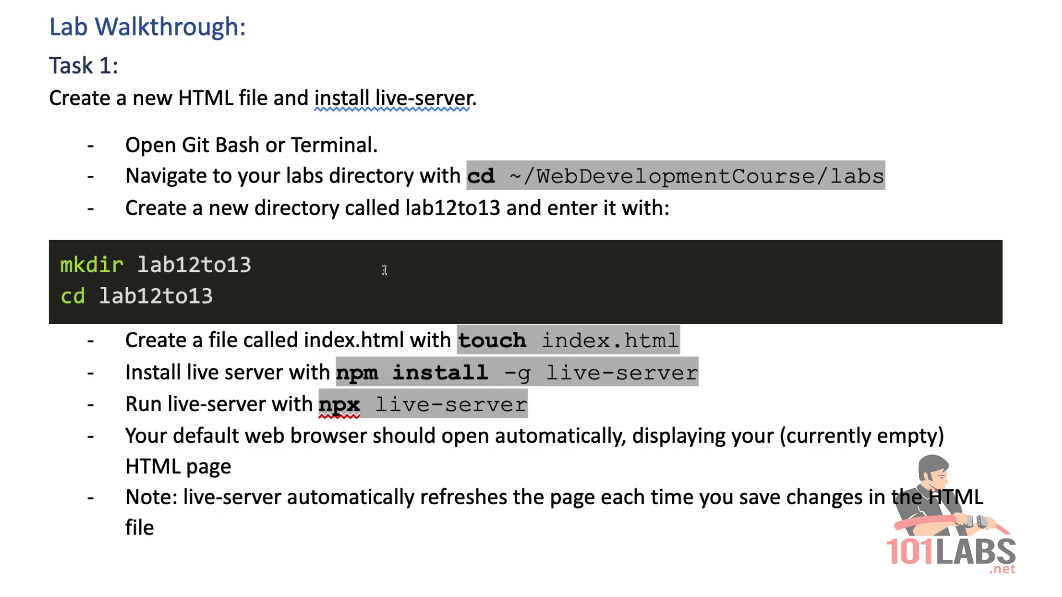
pyautogui.moveTo(354, 239)
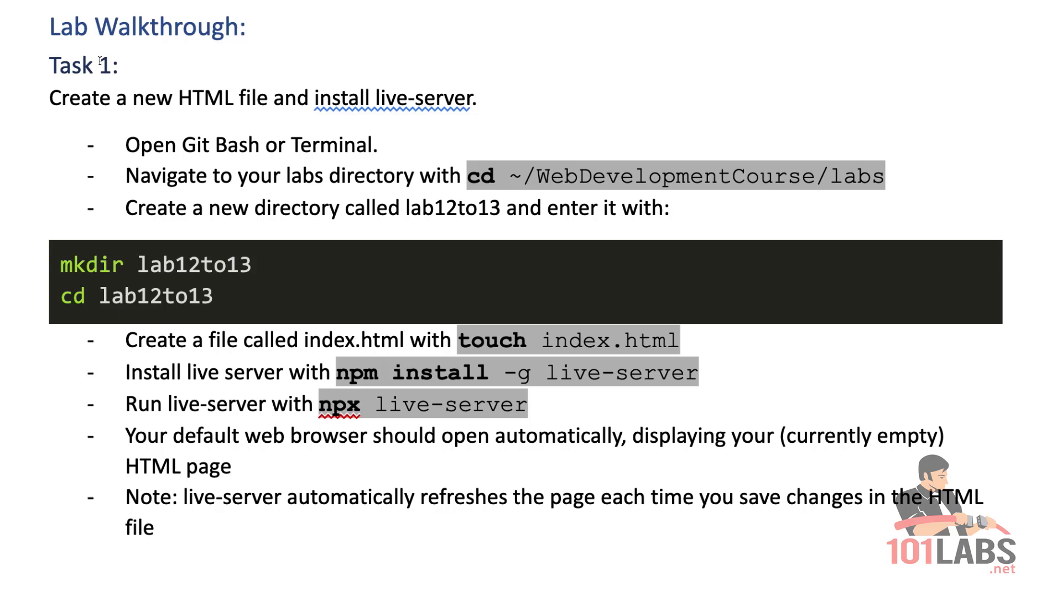
pyautogui.moveTo(84, 84)
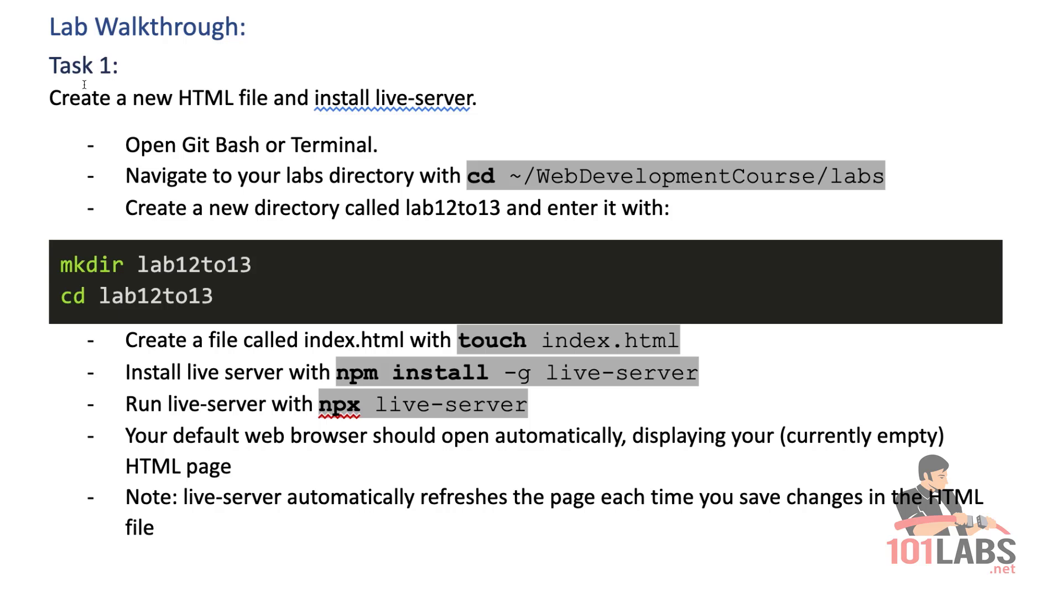
pyautogui.moveTo(239, 115)
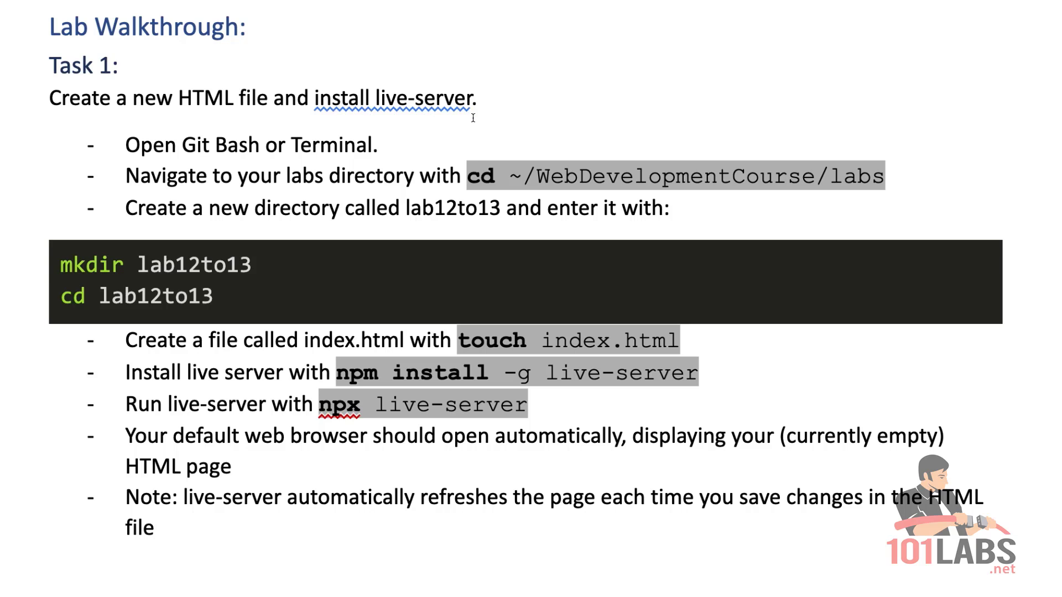
pyautogui.moveTo(264, 164)
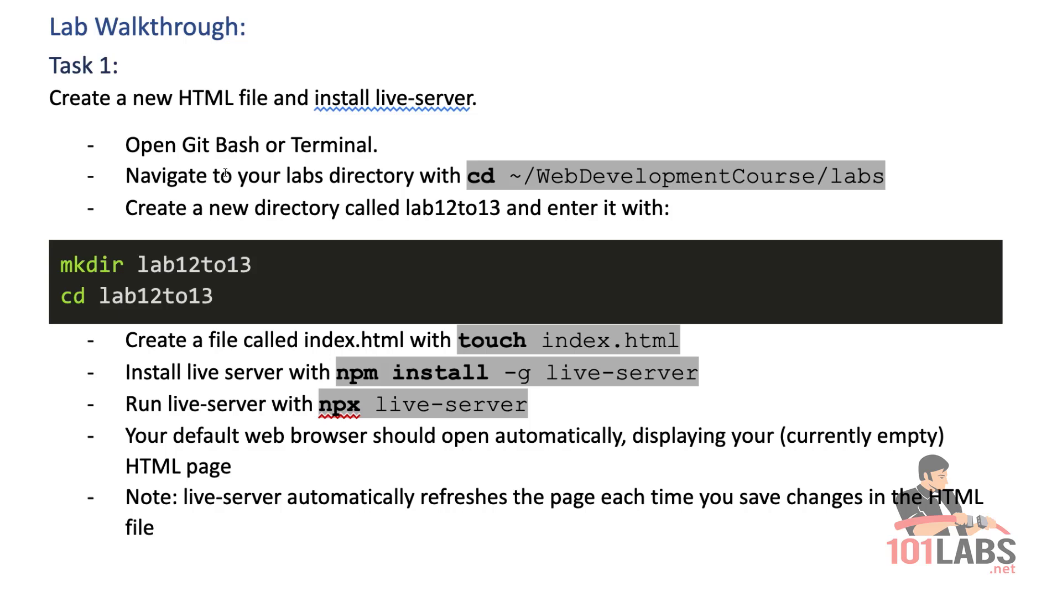
pyautogui.moveTo(140, 210)
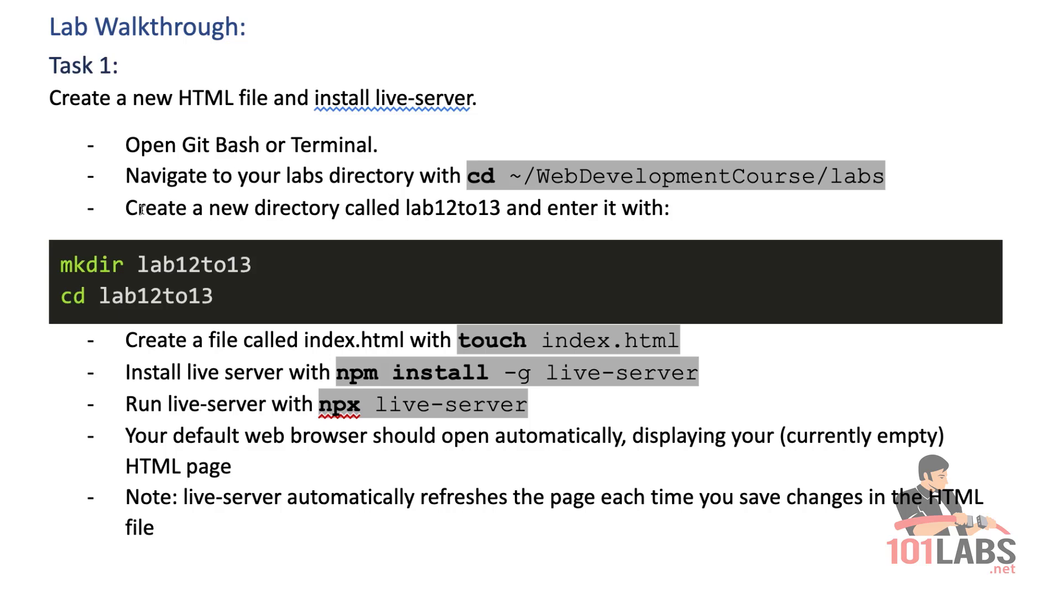
pyautogui.moveTo(418, 218)
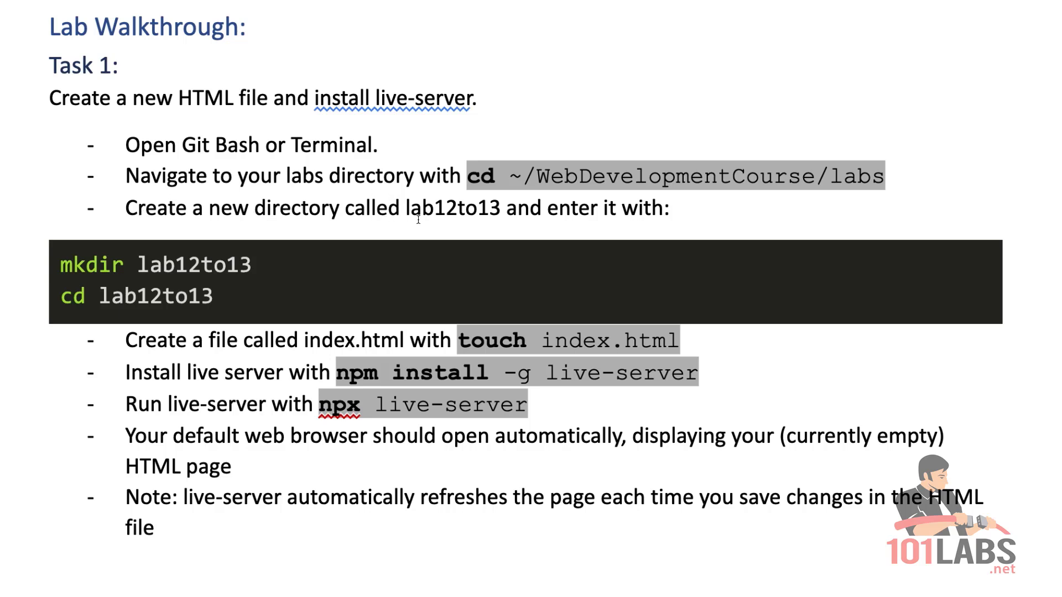
pyautogui.moveTo(265, 307)
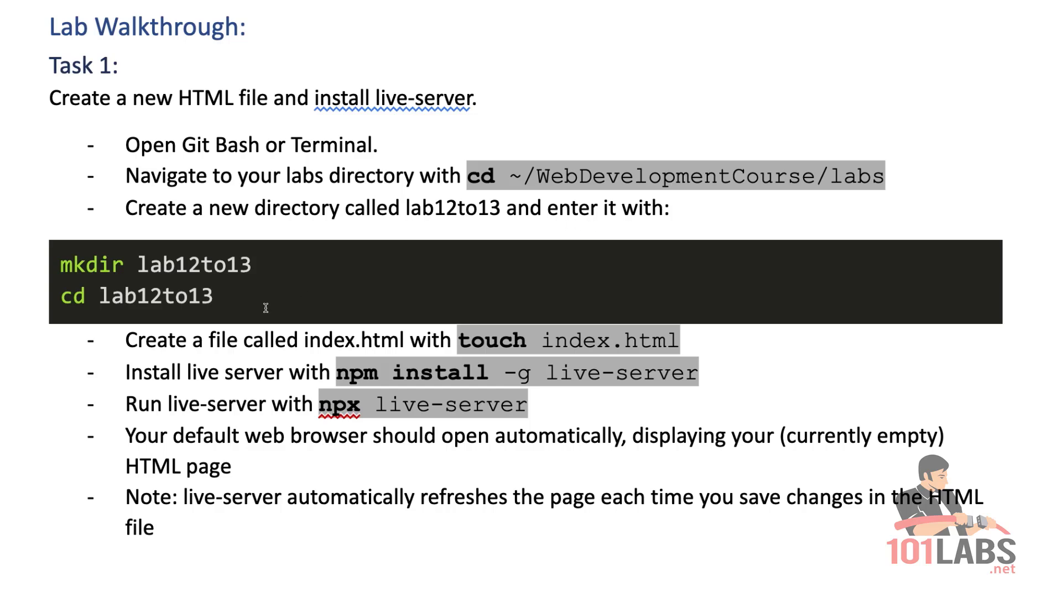
pyautogui.moveTo(314, 349)
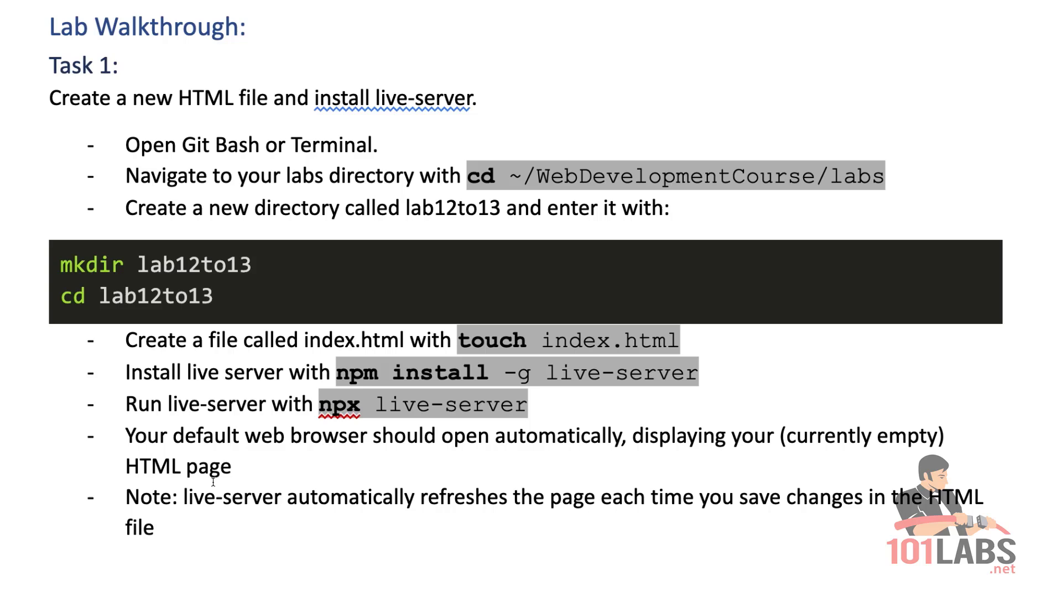
pyautogui.moveTo(174, 511)
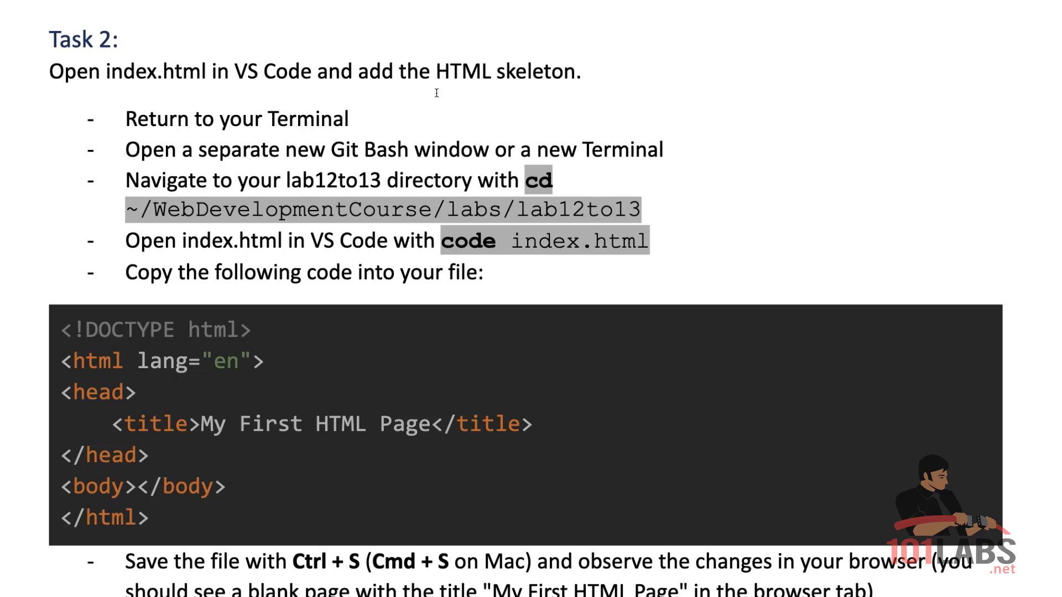
pyautogui.moveTo(67, 99)
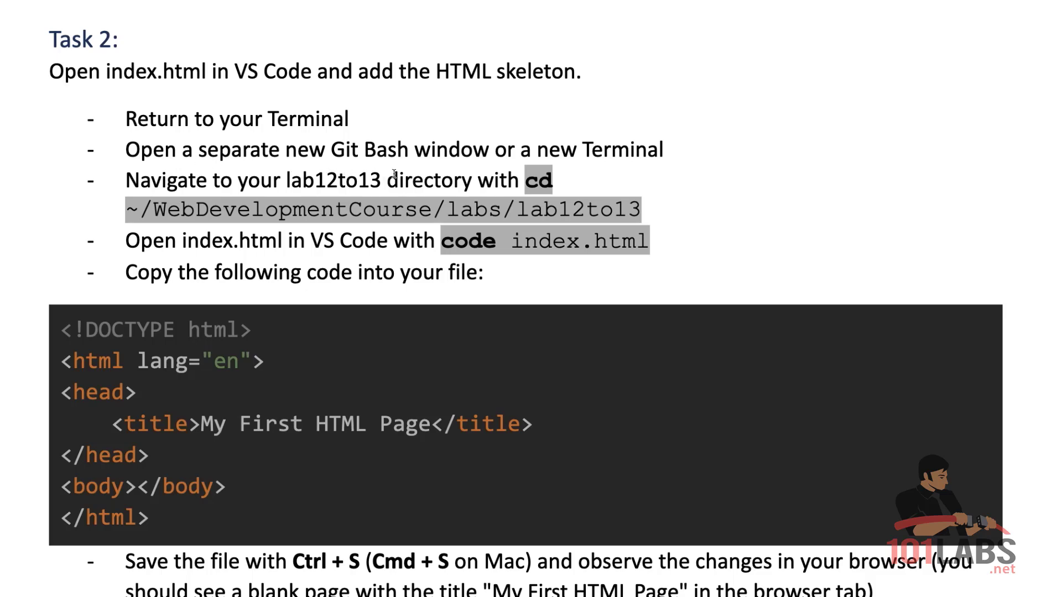
pyautogui.moveTo(149, 193)
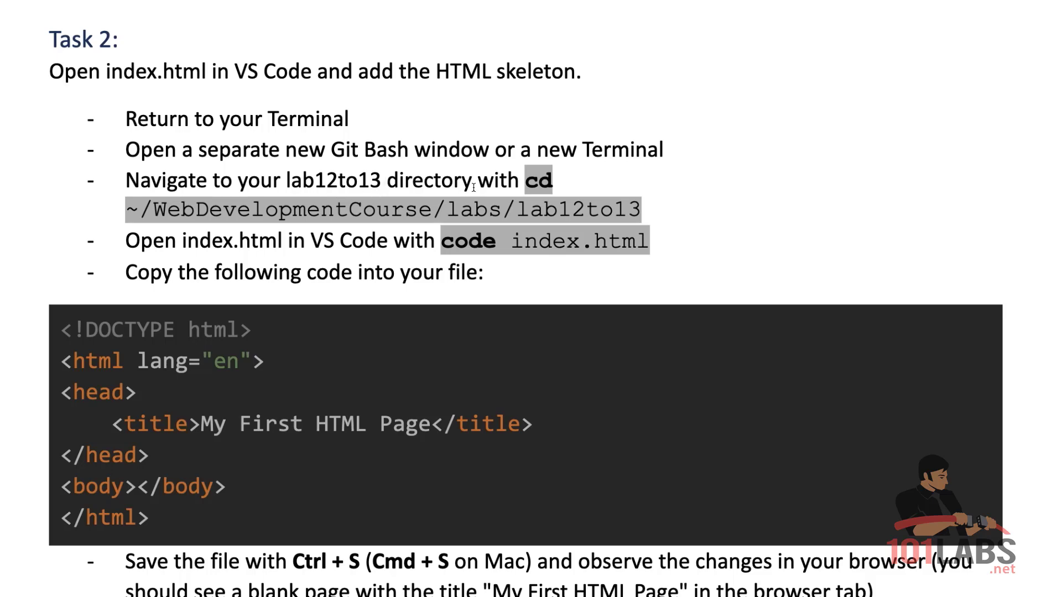
pyautogui.moveTo(213, 245)
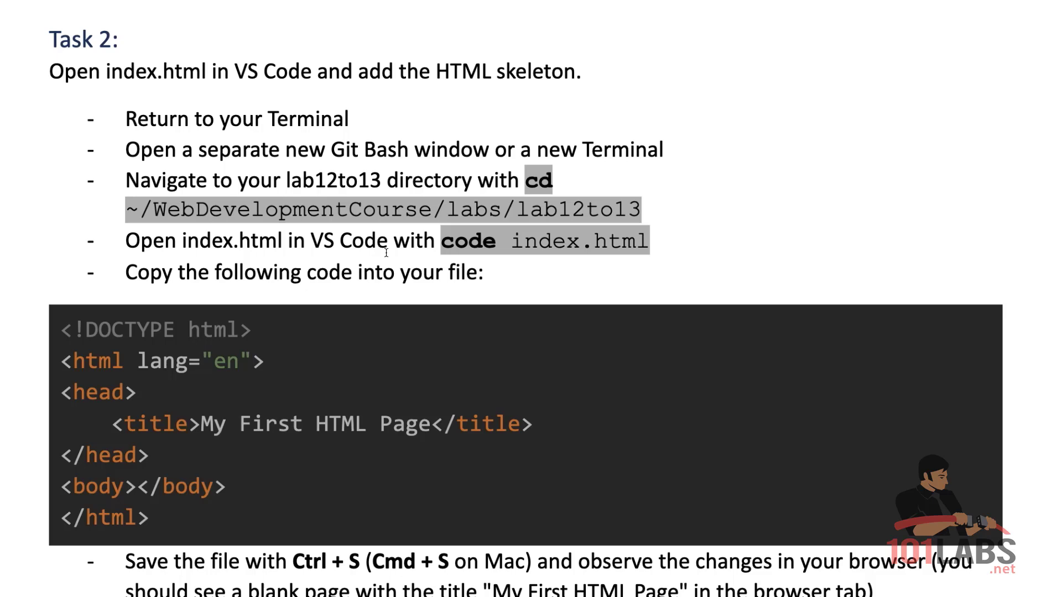
pyautogui.moveTo(271, 287)
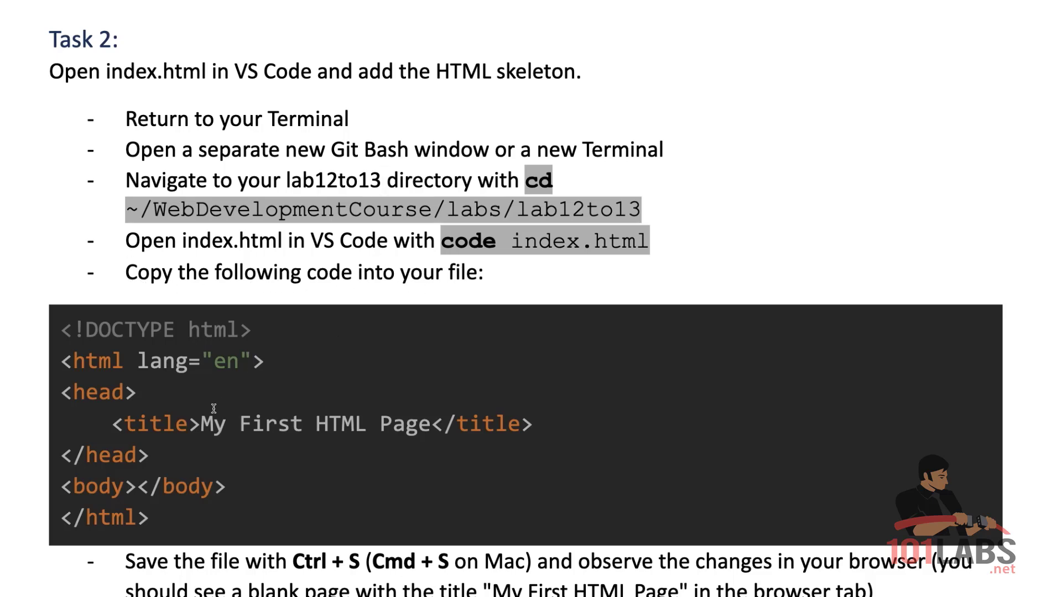
pyautogui.scroll(-3)
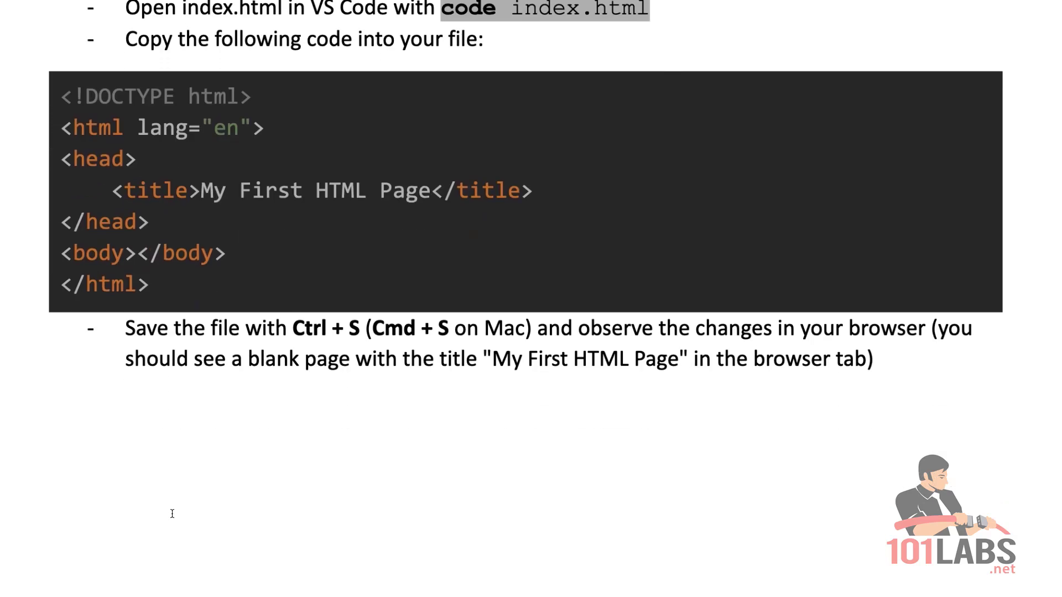
pyautogui.scroll(-3)
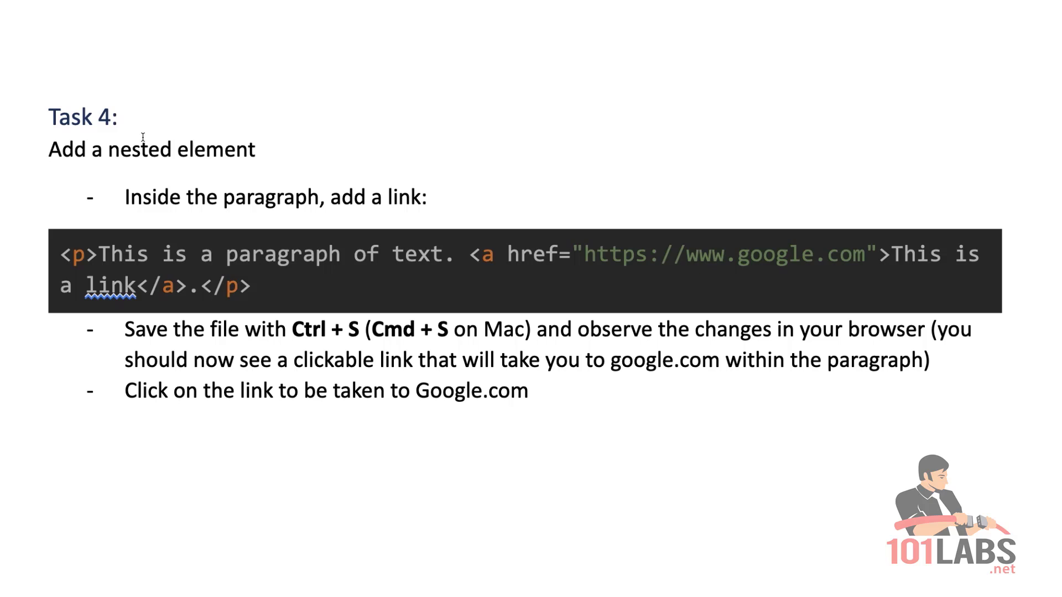
pyautogui.moveTo(171, 192)
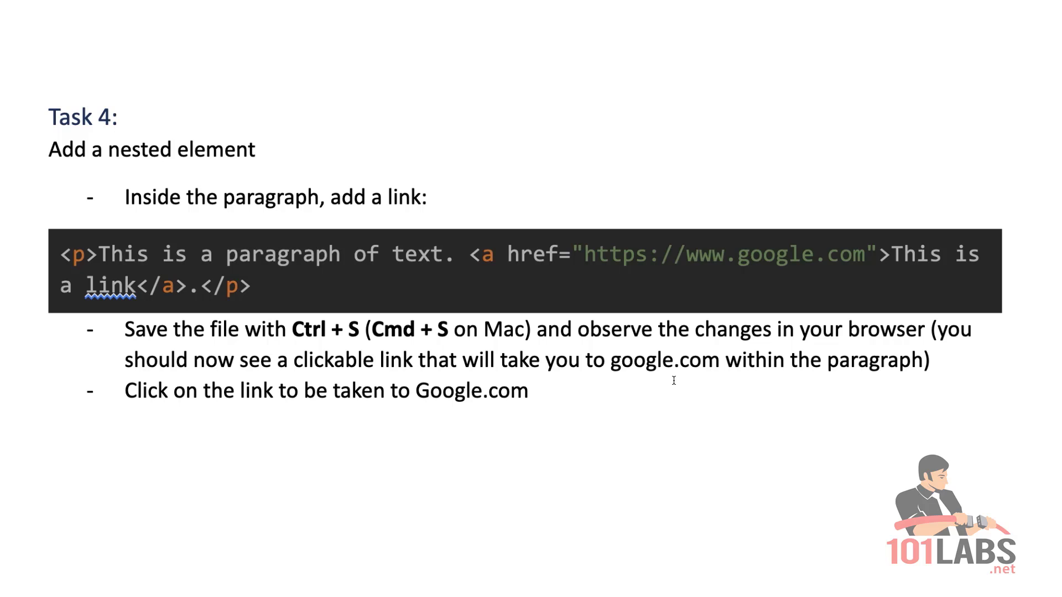
pyautogui.moveTo(383, 414)
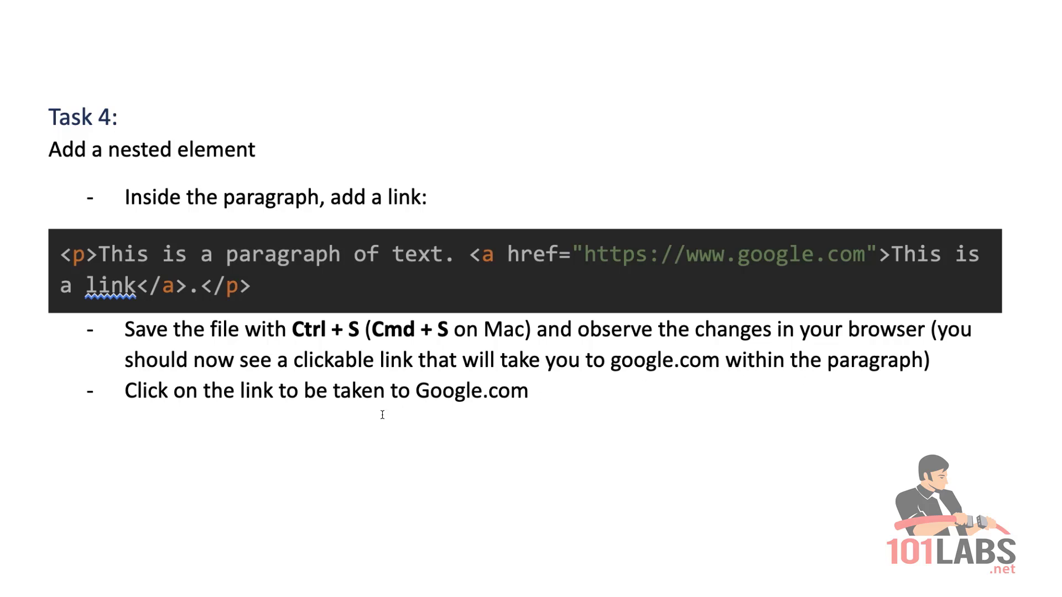
pyautogui.moveTo(428, 422)
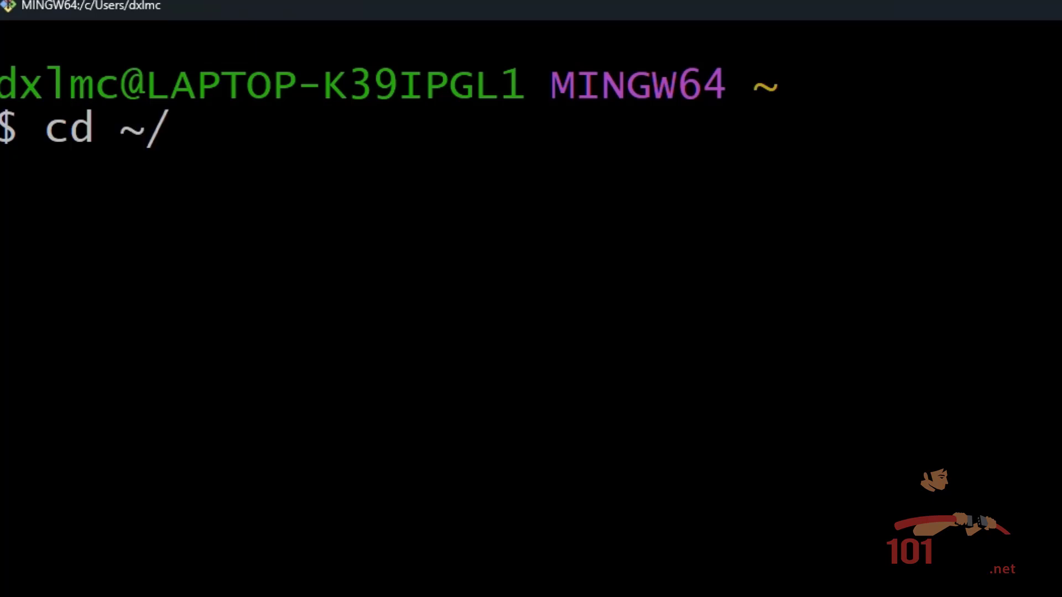
# In ~/WebDevelopmentCourse/labs, create a lab12to13 folder containing an empty index.html
pyautogui.write('WebDevelopmentCourse/labs')
pyautogui.write('mkdir lab12to13')
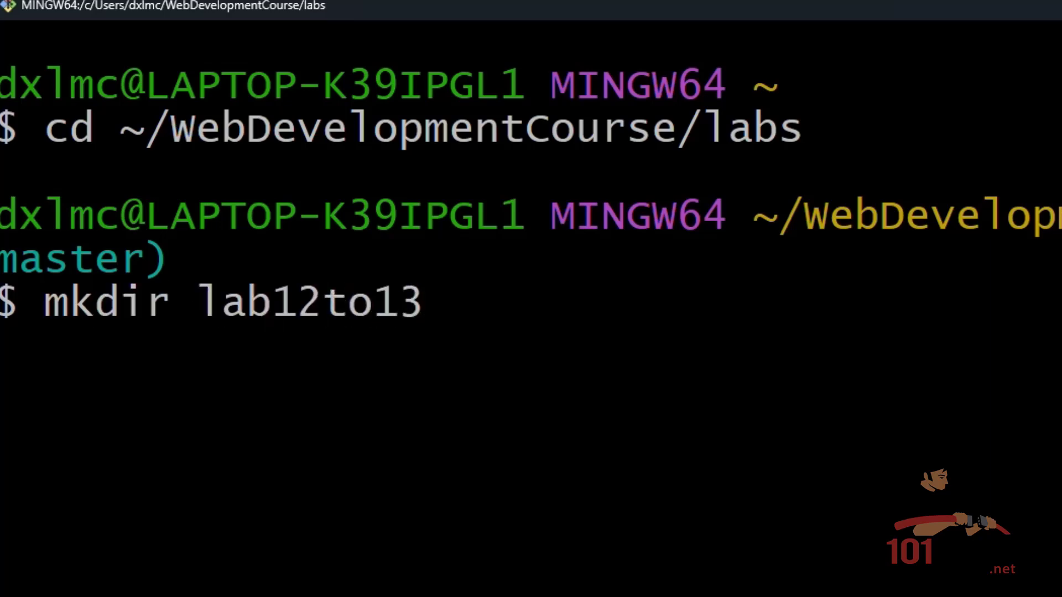
pyautogui.write('cd')
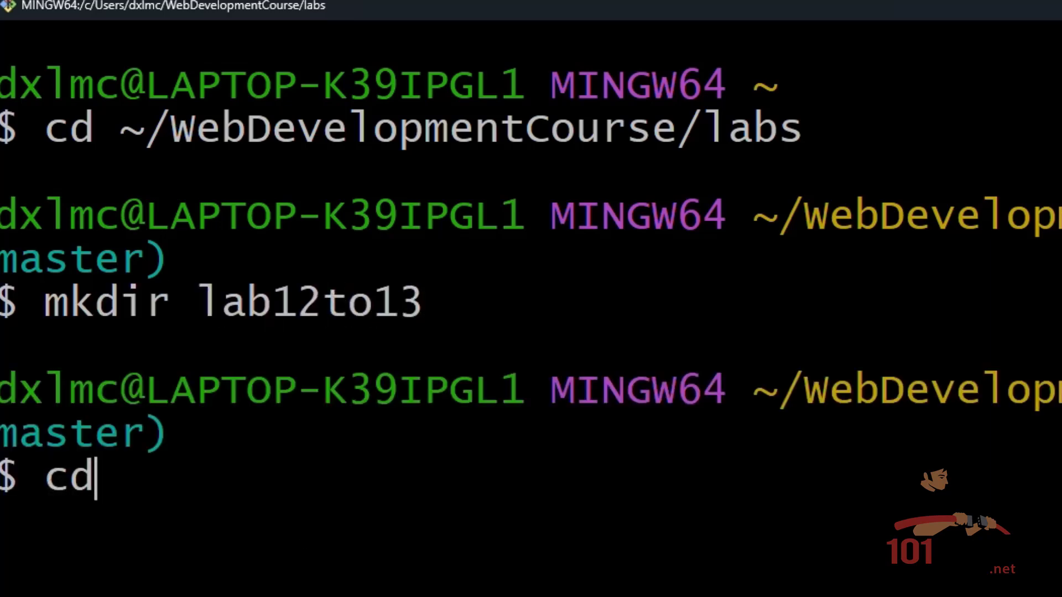
pyautogui.write('lab12to13/')
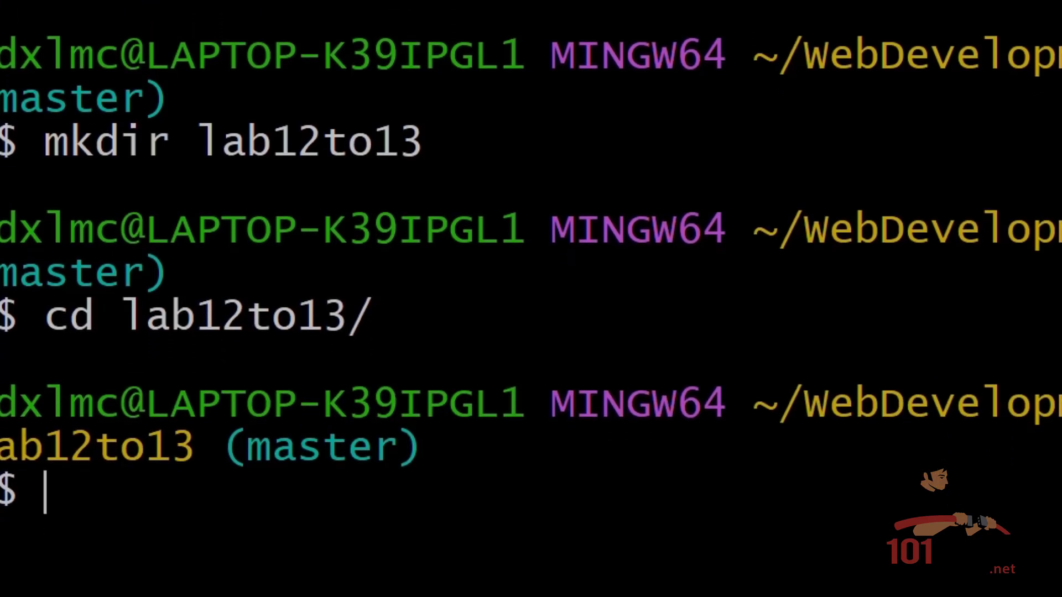
pyautogui.write('touch index.html')
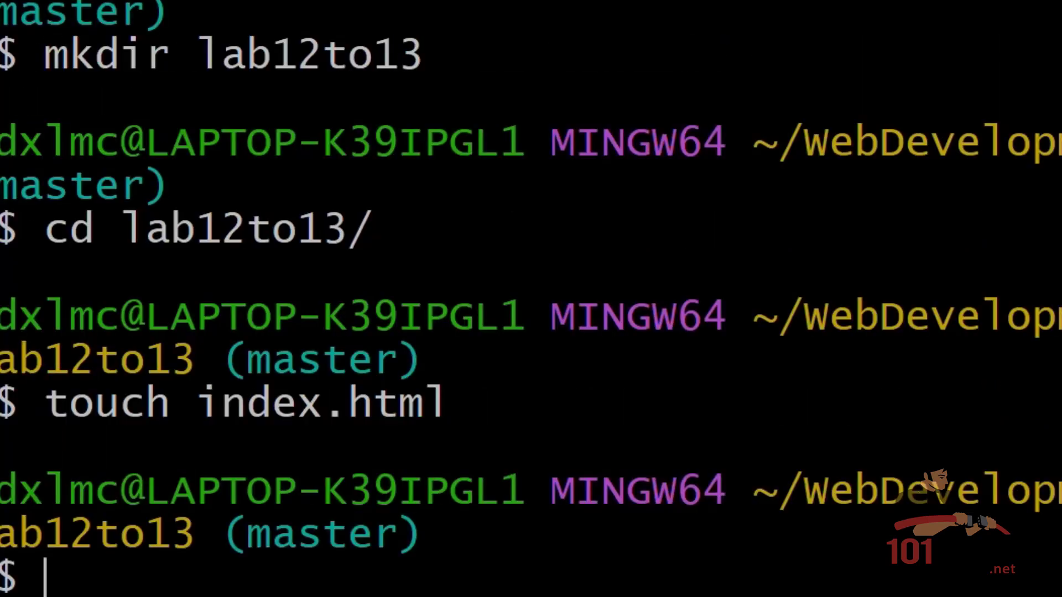
# Install live-server globally with npm install -g live-server
pyautogui.write('npm install')
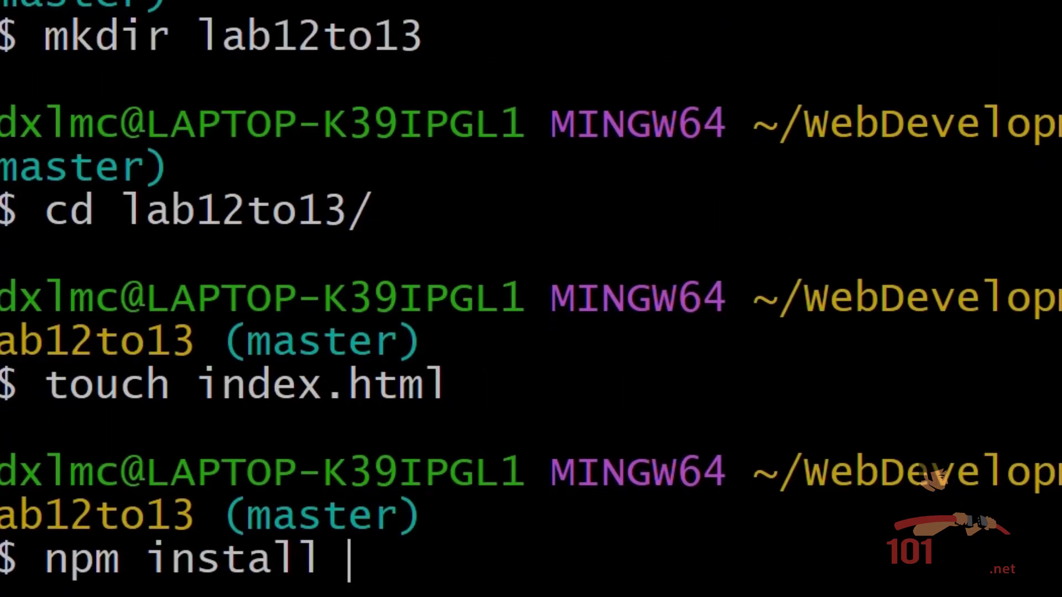
pyautogui.write('-g live-server')
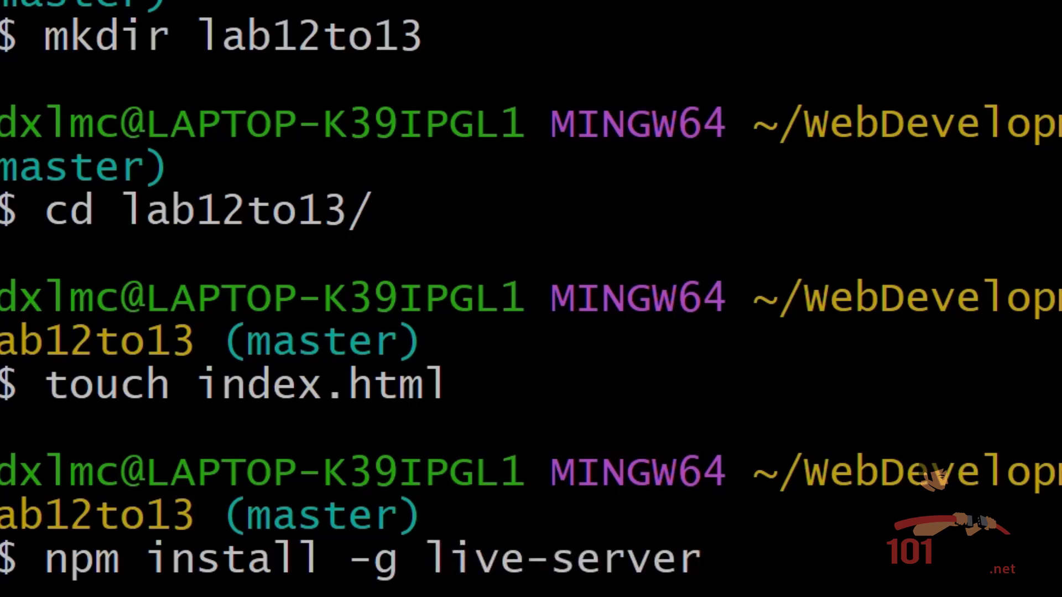
pyautogui.scroll(-3)
pyautogui.write('npx liv')
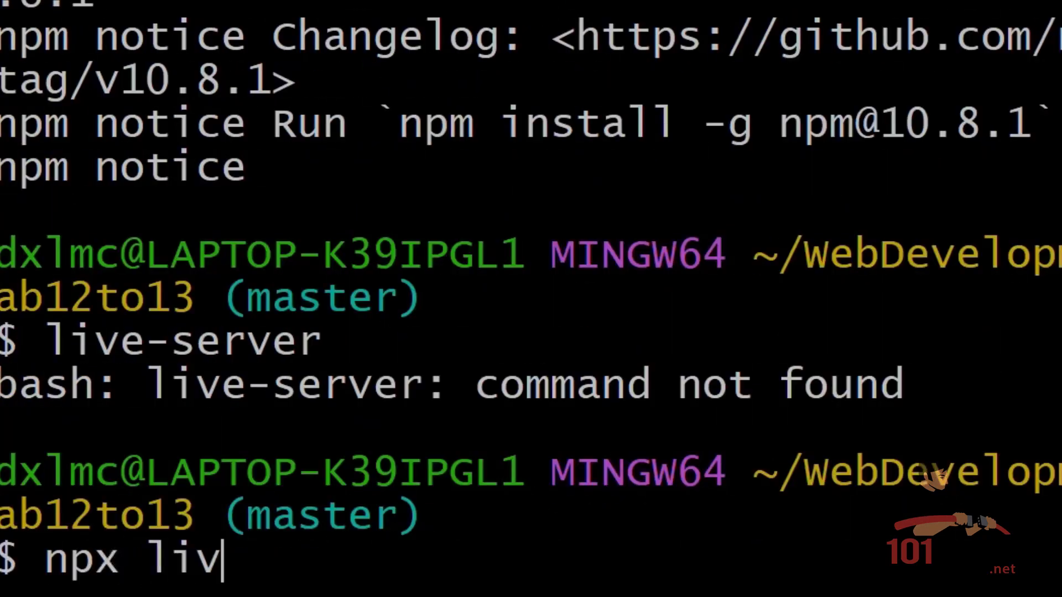
pyautogui.write('e-server')
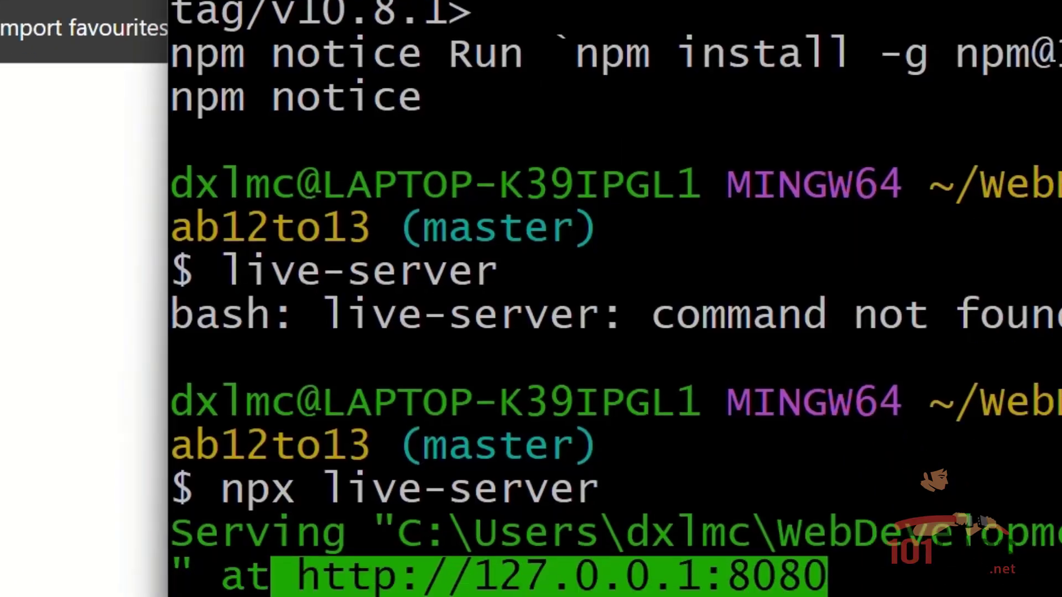
# In a new Git Bash window, cd to ~/WebDevelopmentCourse/labs/lab12to13/ and run code index.html
pyautogui.scroll(-3)
pyautogui.write('cd')
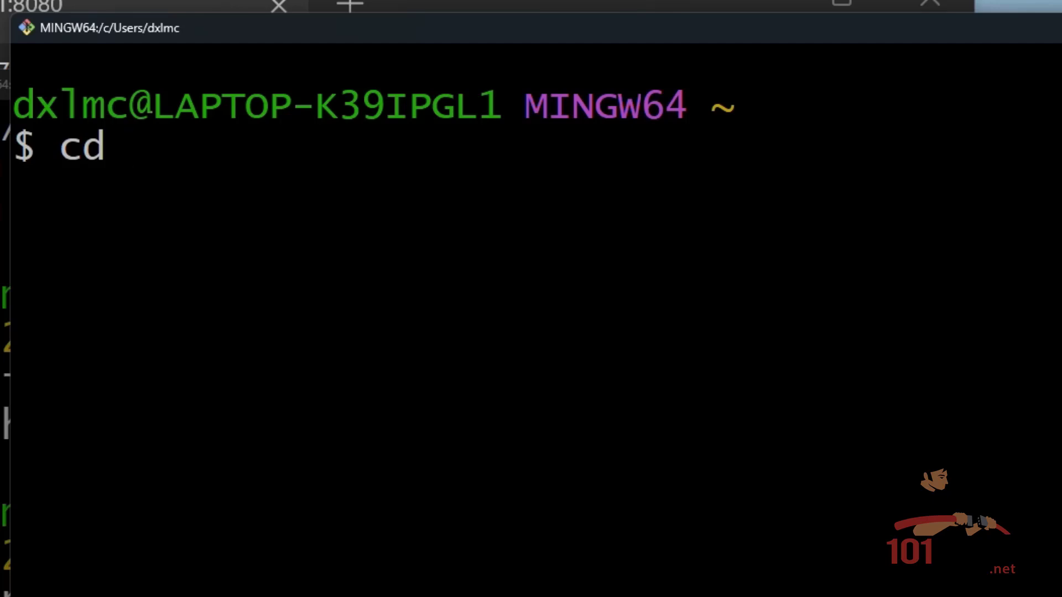
pyautogui.write('~')
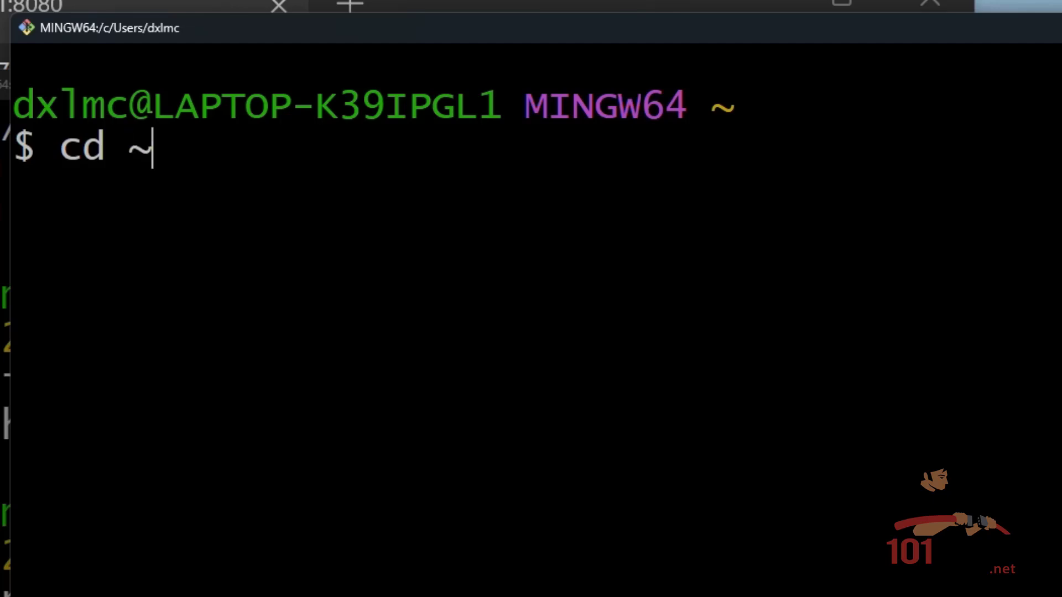
pyautogui.write('/WebDevelopmentCourse/l')
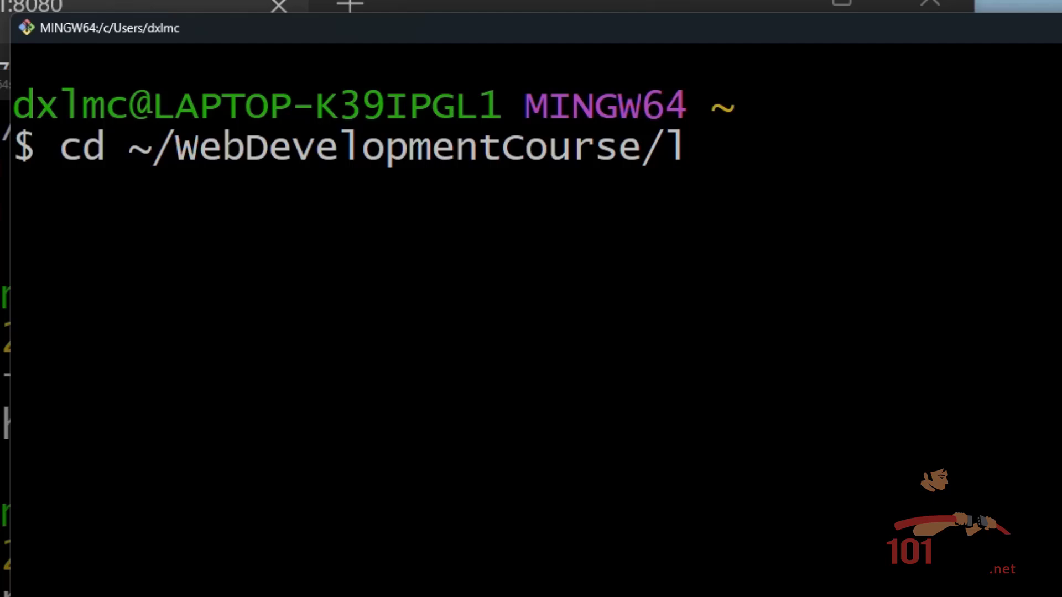
pyautogui.write('abs/')
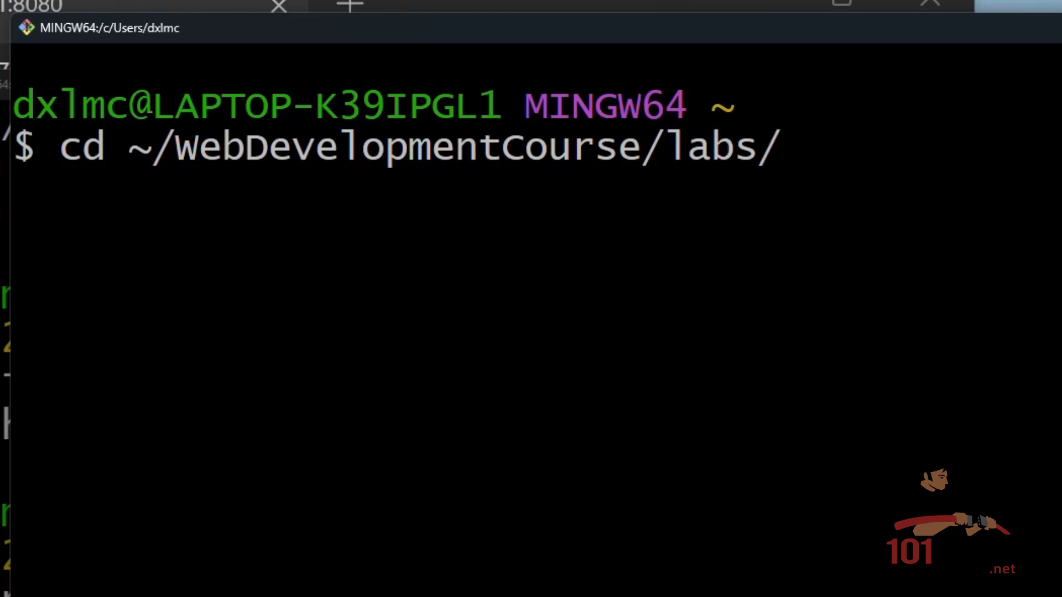
pyautogui.write('lab12to13/')
pyautogui.write('c')
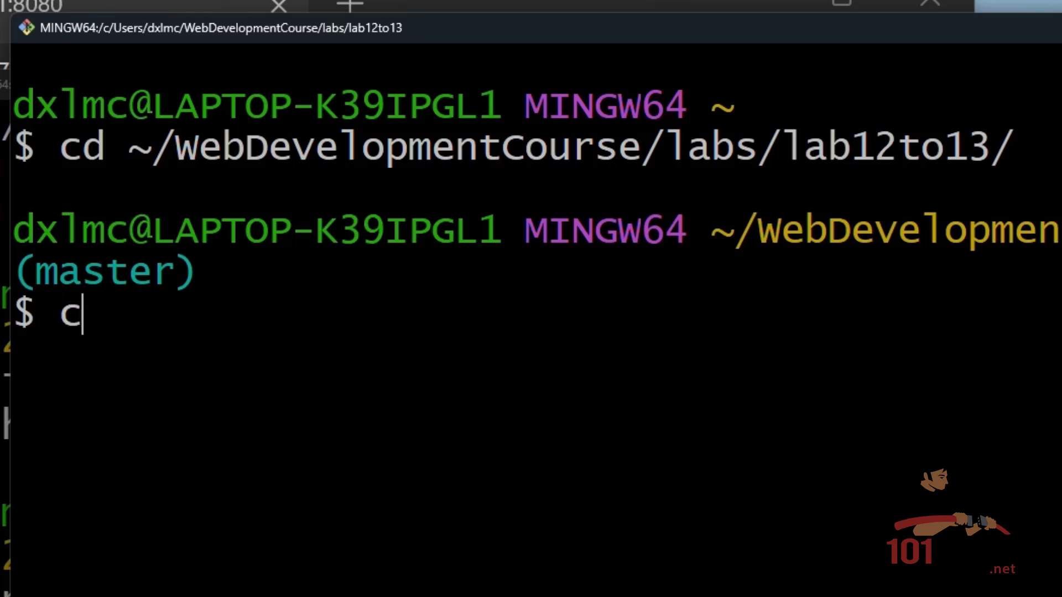
pyautogui.write('ode index.html')
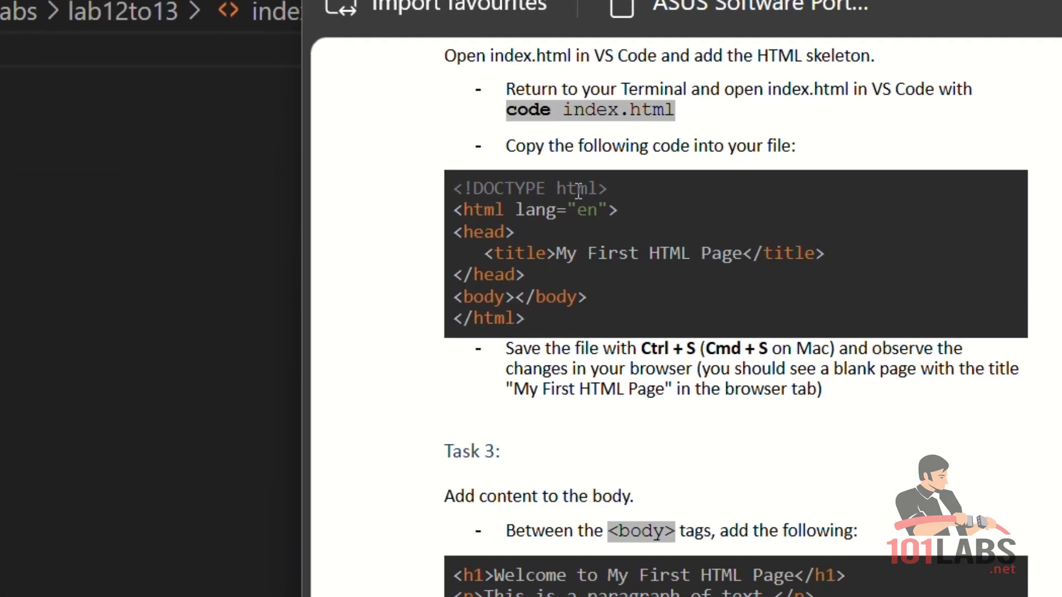
# Scroll the lab PDF down to Task 3 and select the <h1> and <p> code sample
pyautogui.scroll(-3)
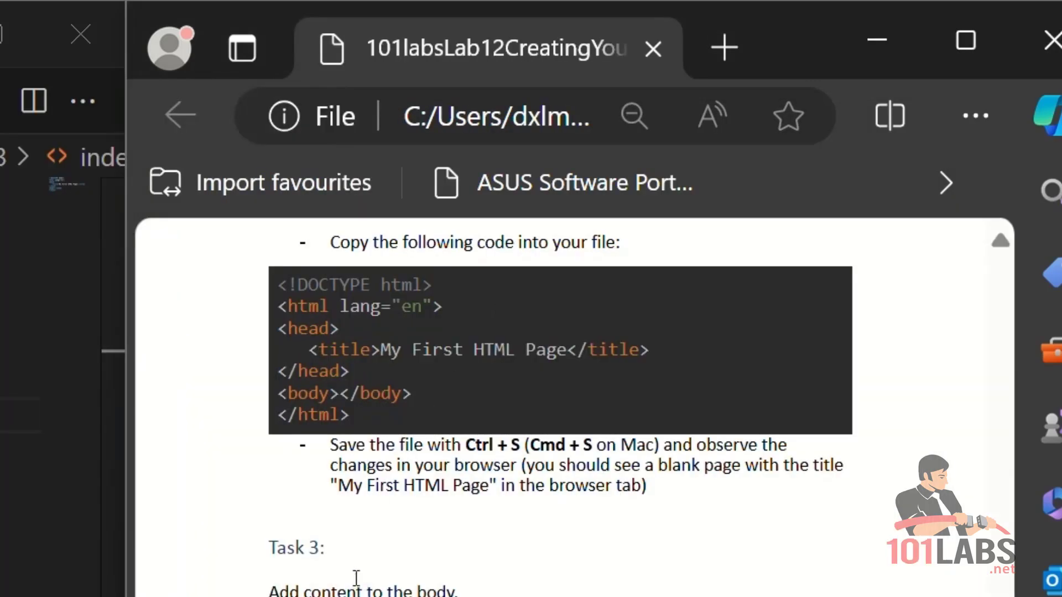
pyautogui.scroll(-3)
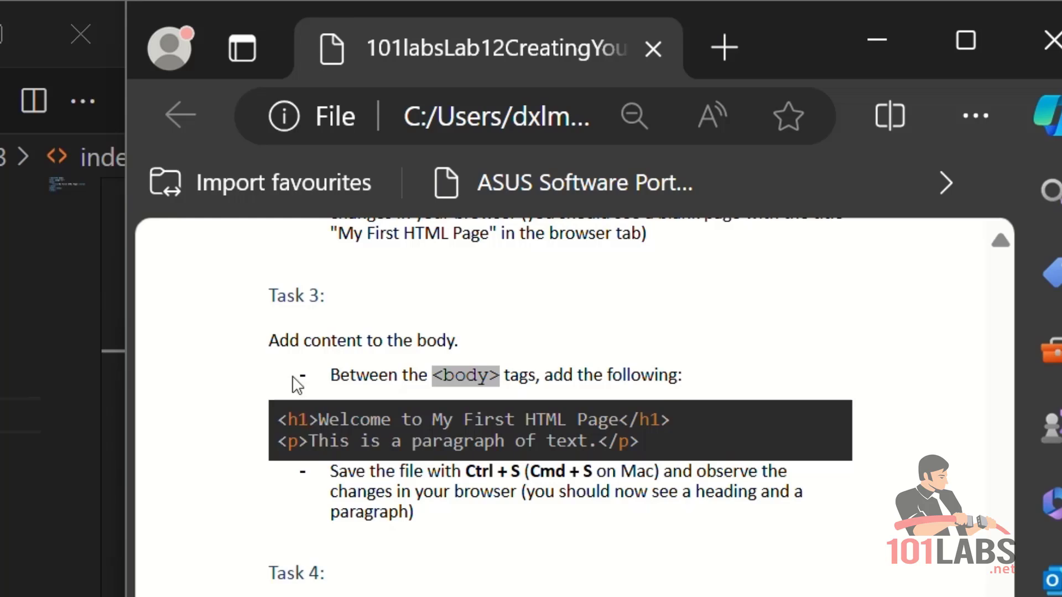
pyautogui.moveTo(278, 420); pyautogui.dragTo(636, 441)
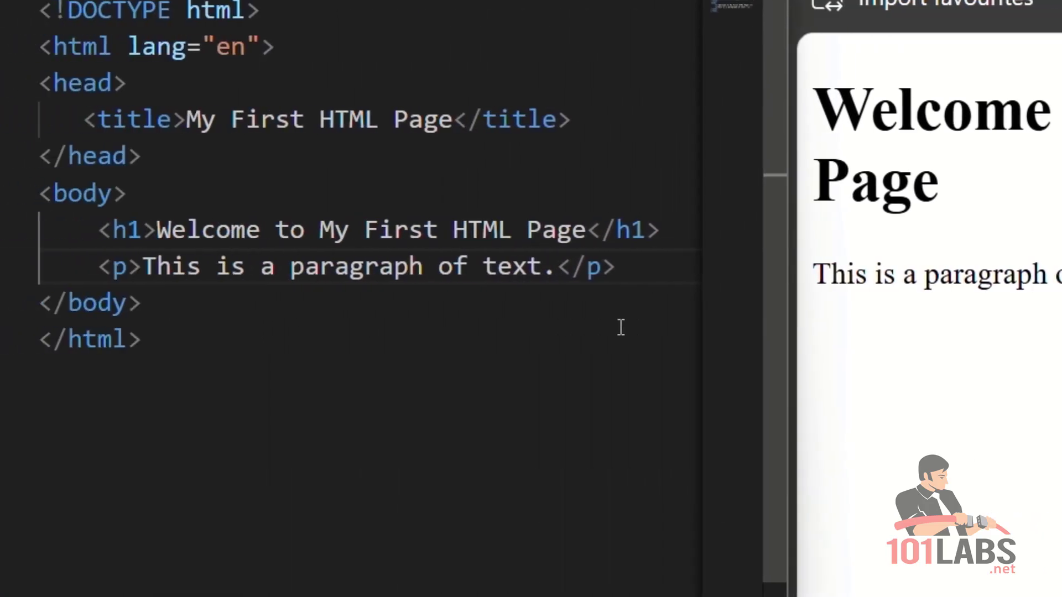
pyautogui.write('<a')
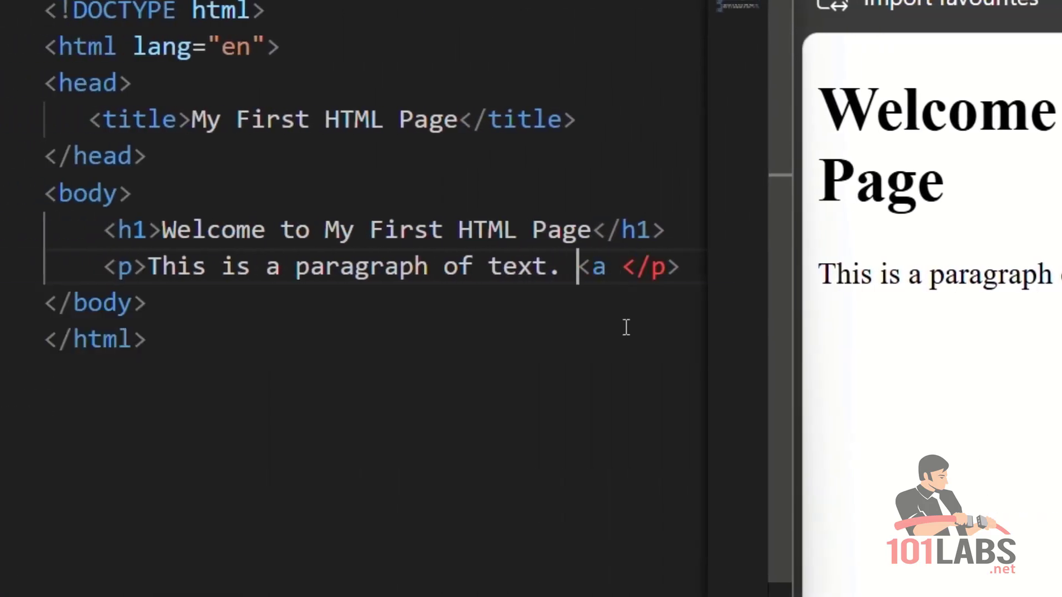
pyautogui.write('href')
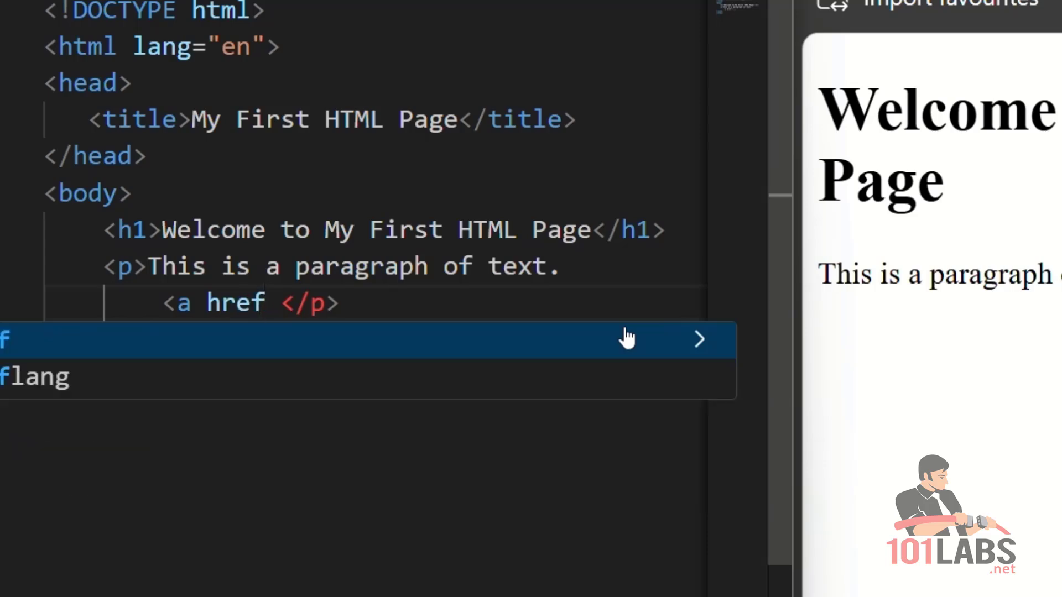
pyautogui.write('="h"')
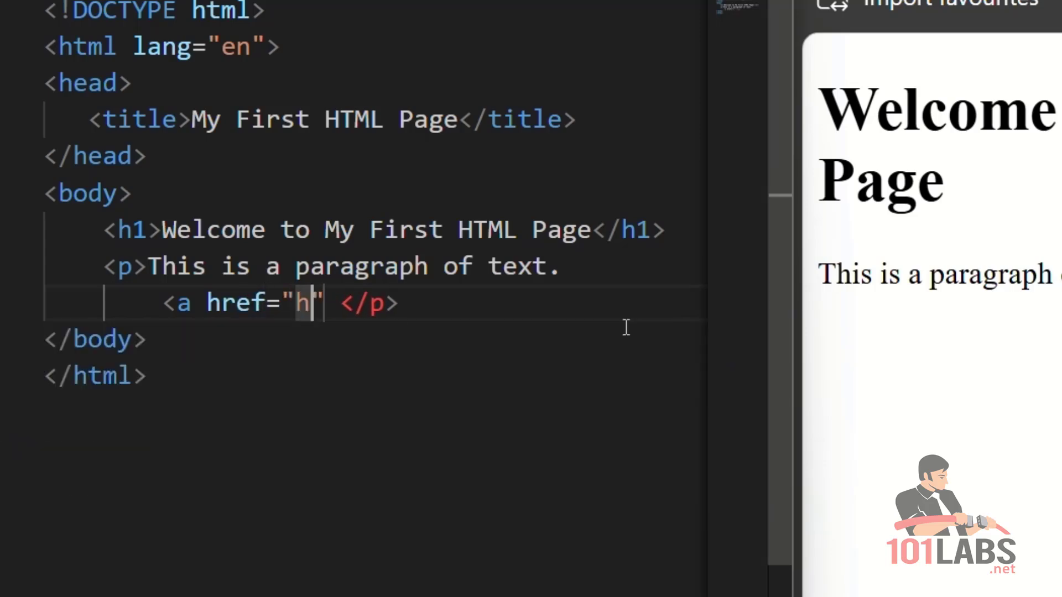
pyautogui.write('ttps')
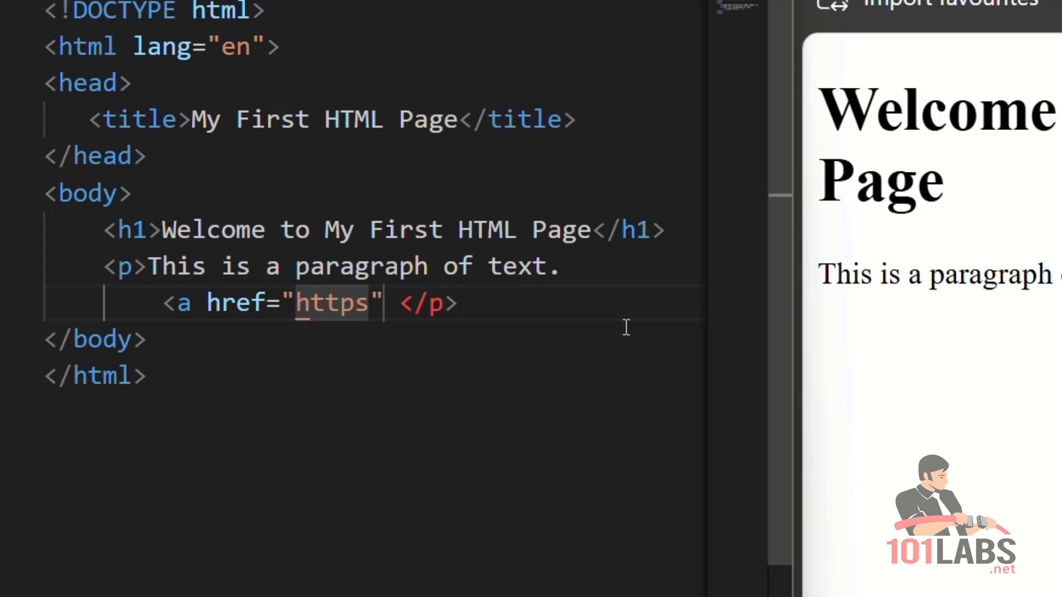
pyautogui.write('://www.')
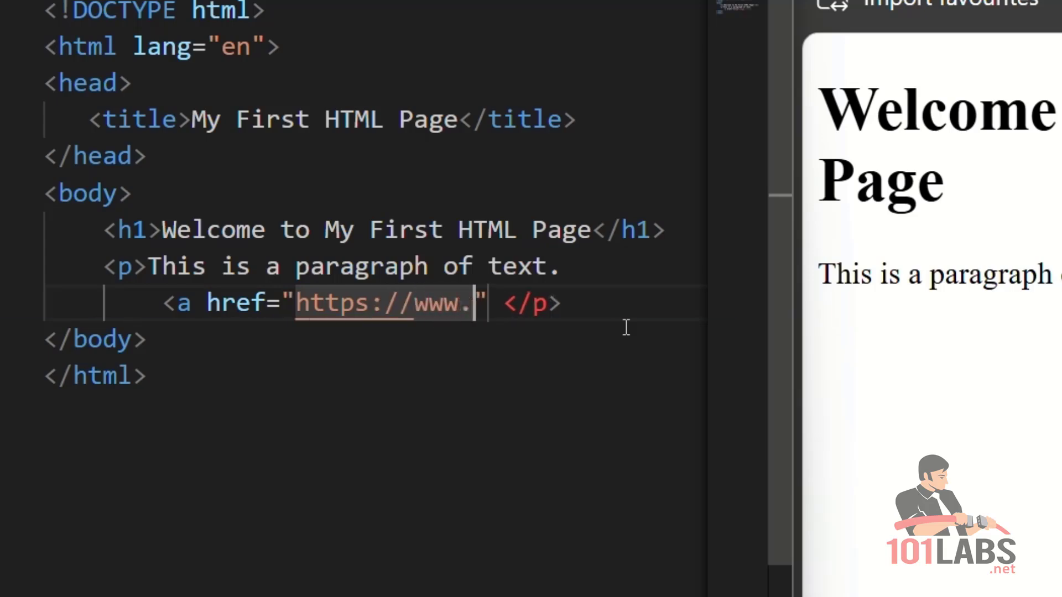
pyautogui.write('google.com')
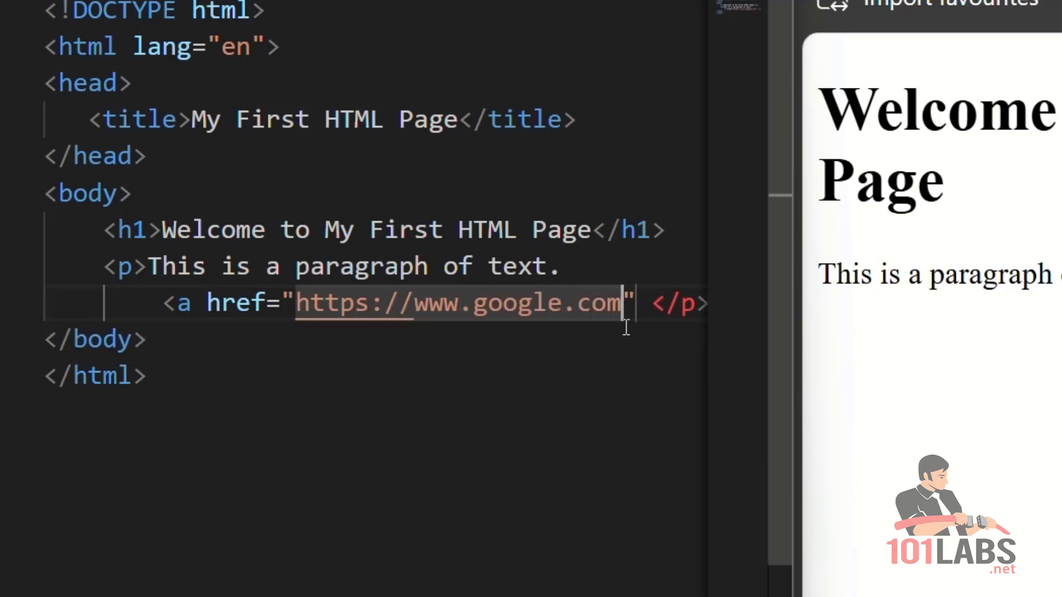
pyautogui.write('>')
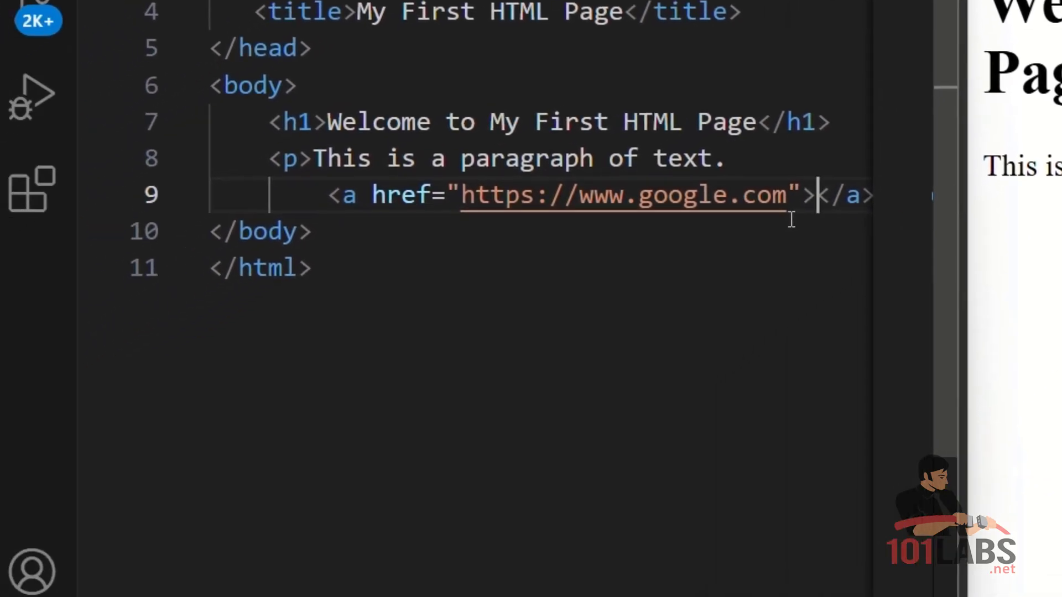
pyautogui.write('This is a link')
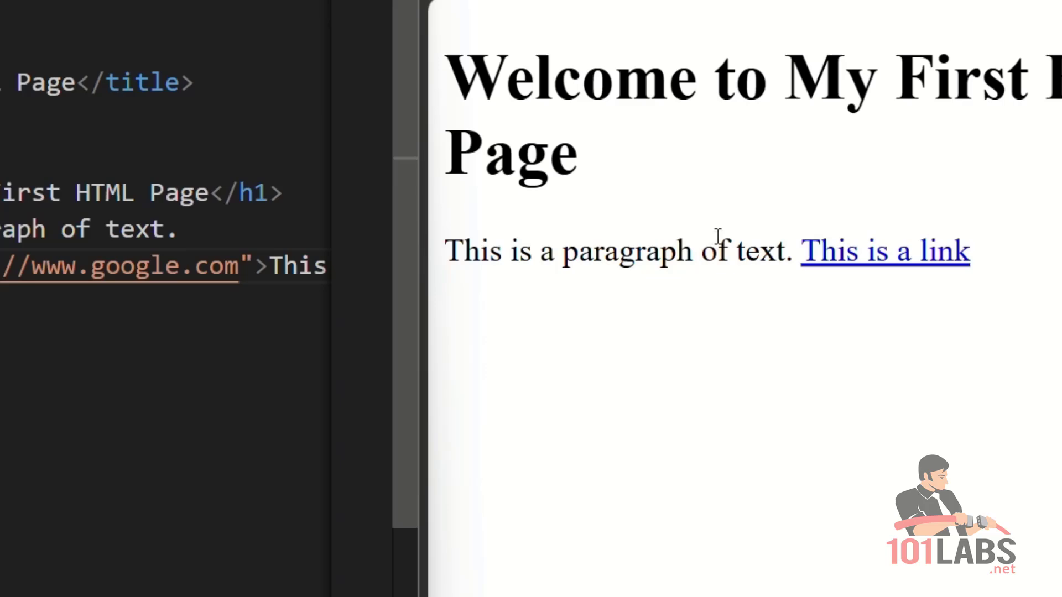
pyautogui.moveTo(843, 263)
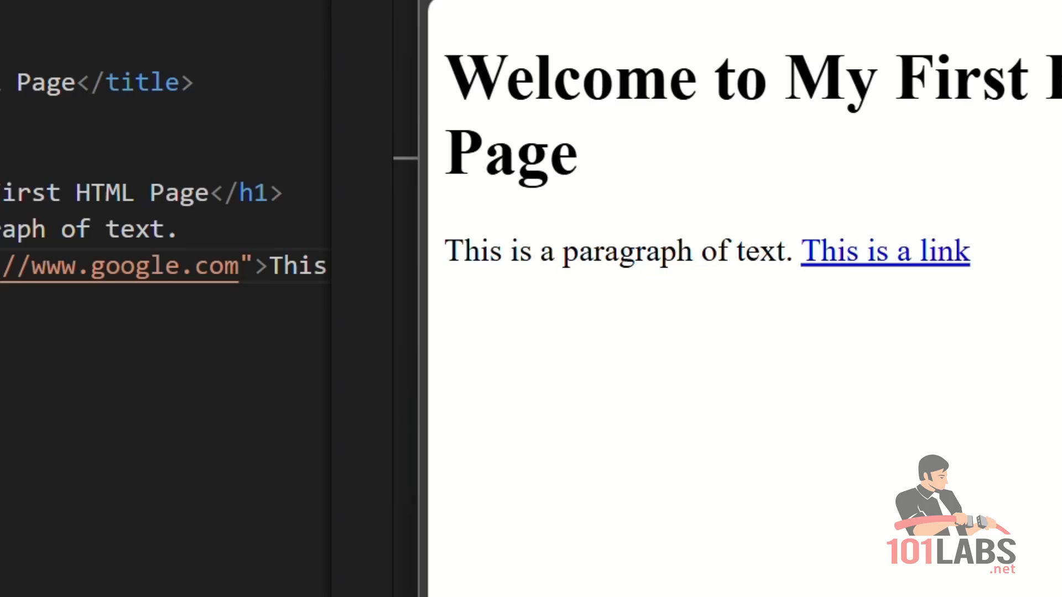
# Click 'This is a link' to open Google, then choose 'No thanks' on its popup
pyautogui.click(885, 251)
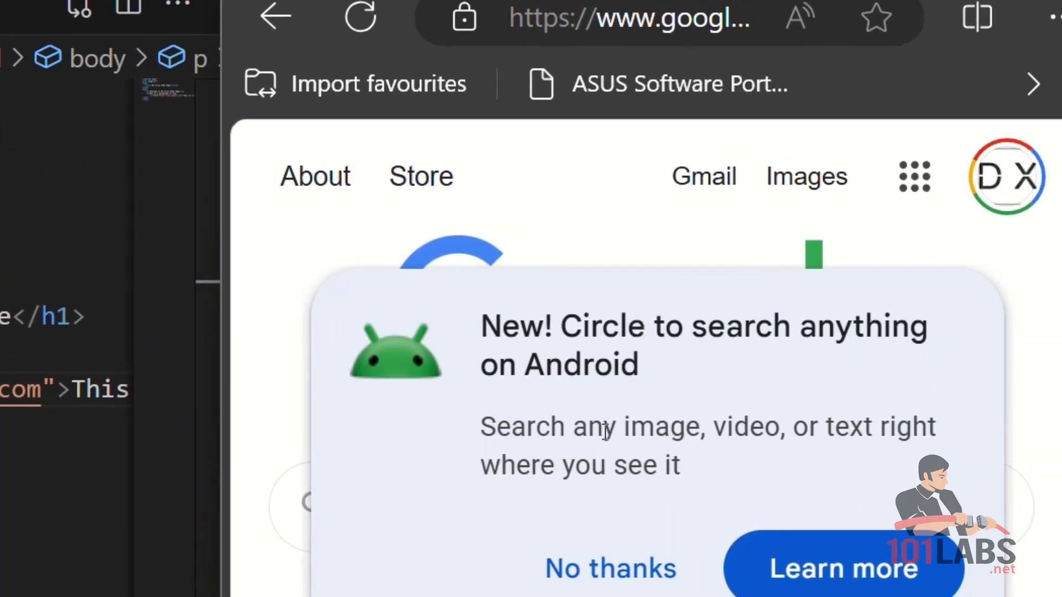
pyautogui.click(609, 567)
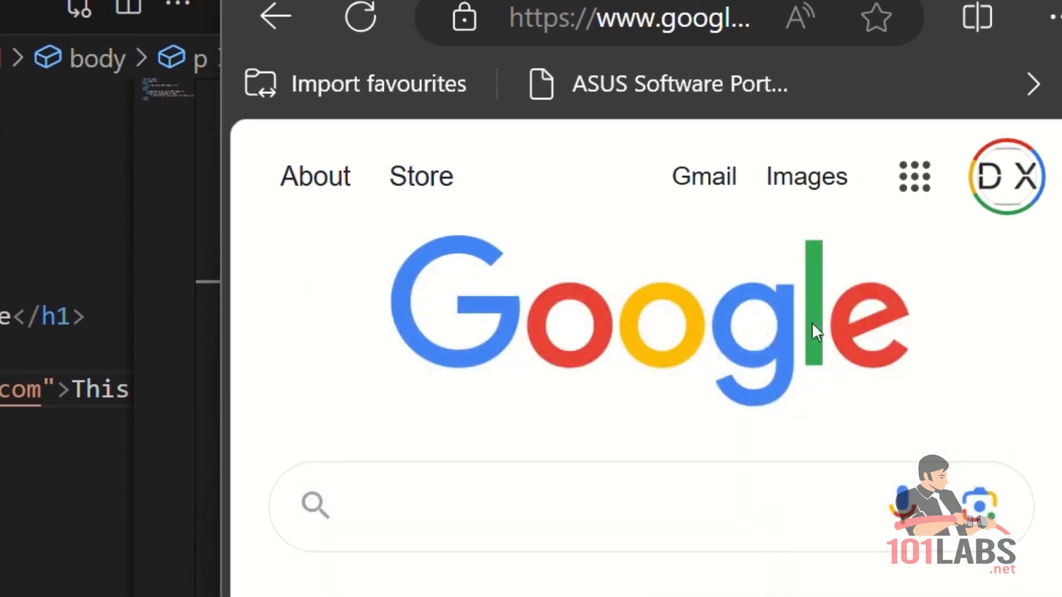
pyautogui.moveTo(703, 305)
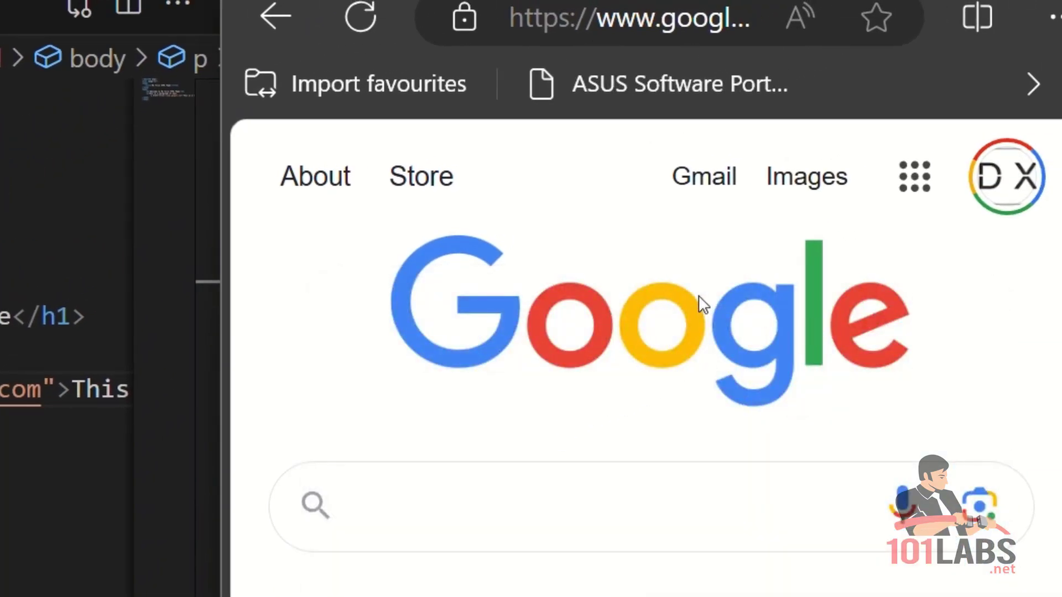